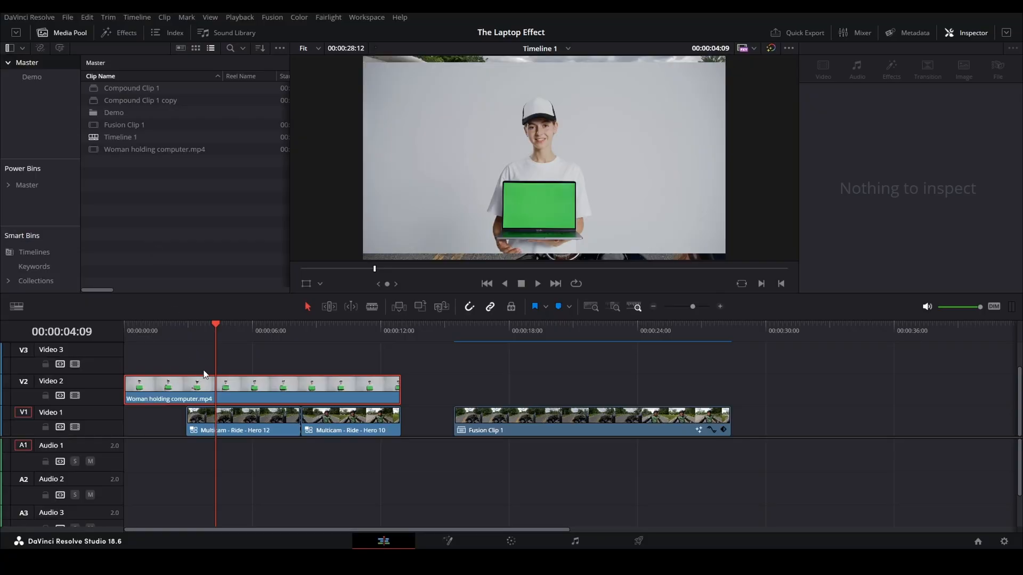
- Hide the laptop clip and scrub through the Hero 12 ride footage
click(259, 389)
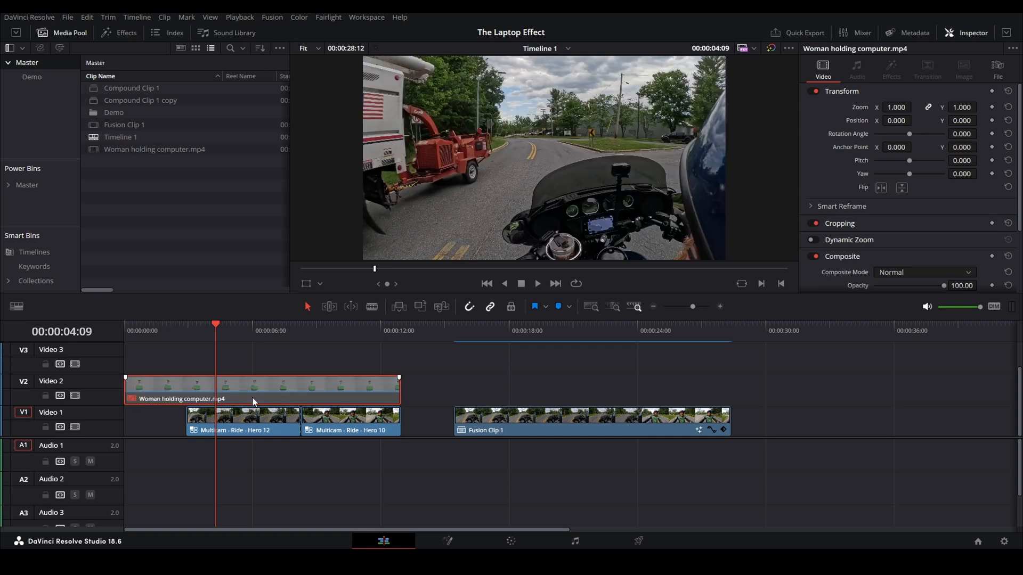
click(339, 330)
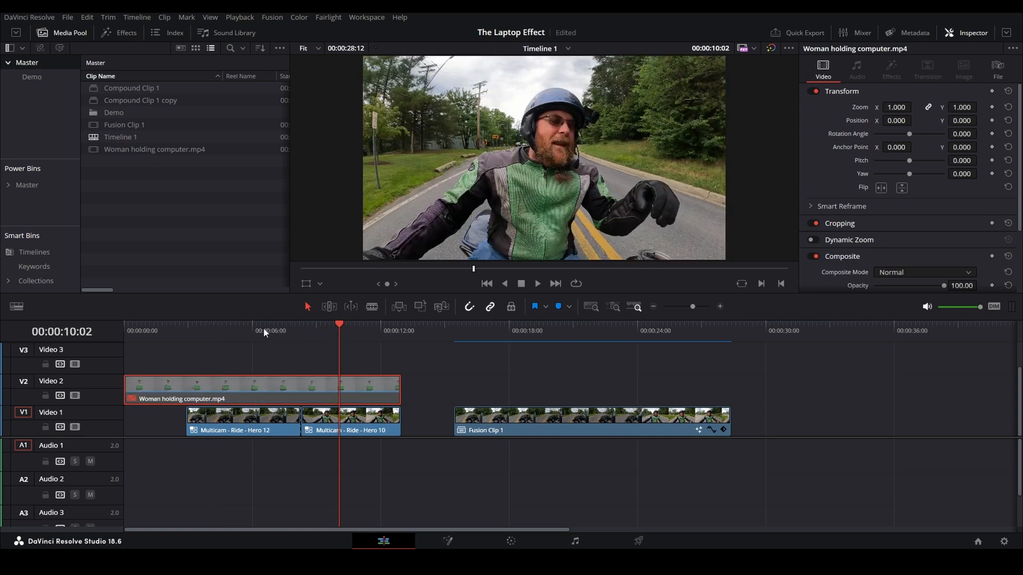
click(251, 331)
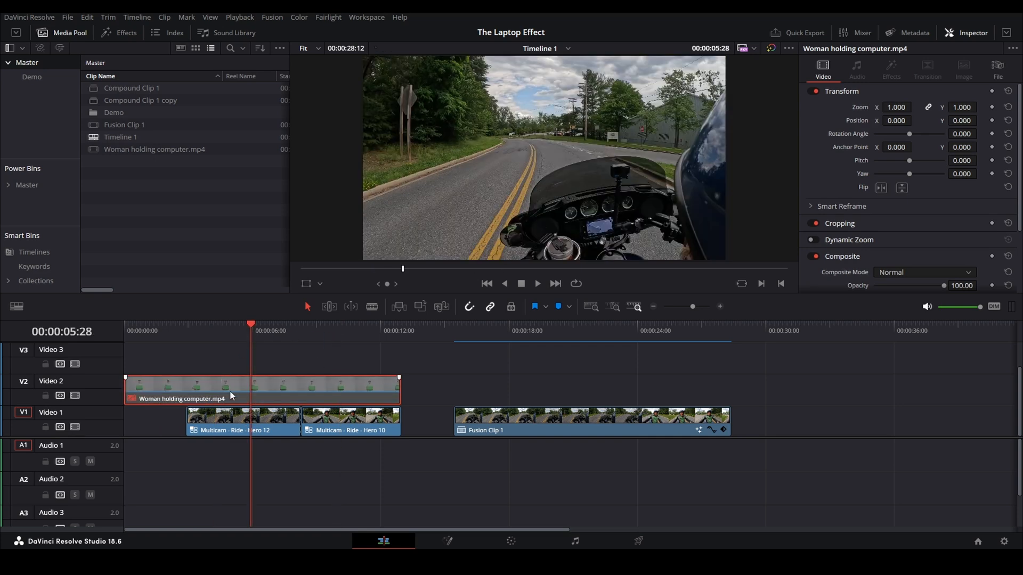
click(505, 331)
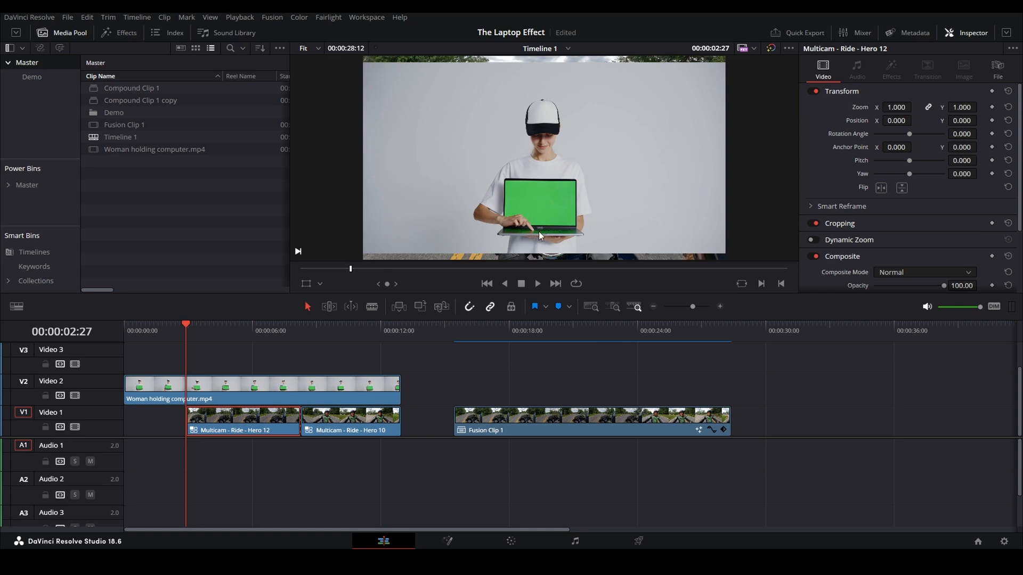
mouse_move(528, 235)
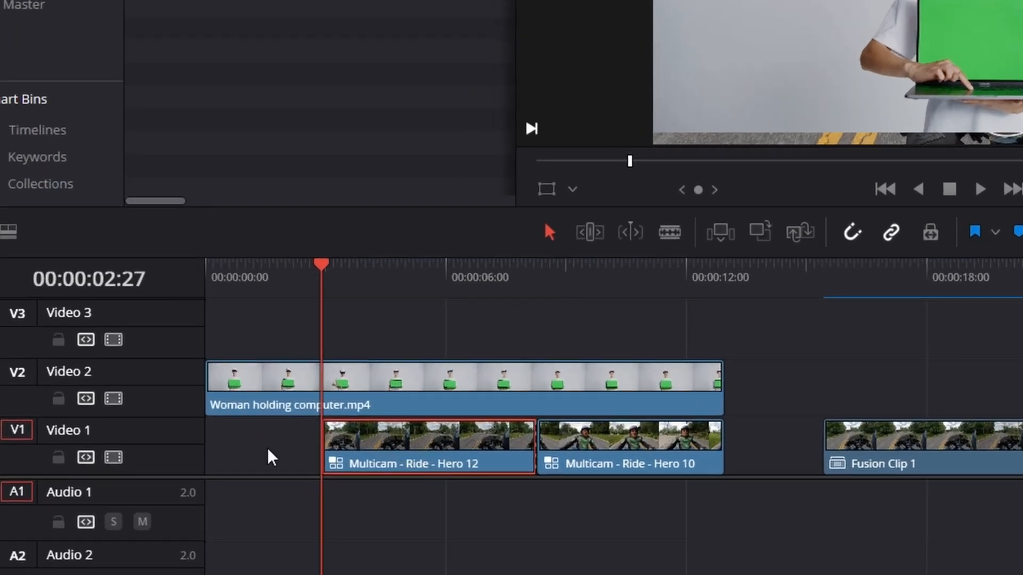
mouse_move(417, 451)
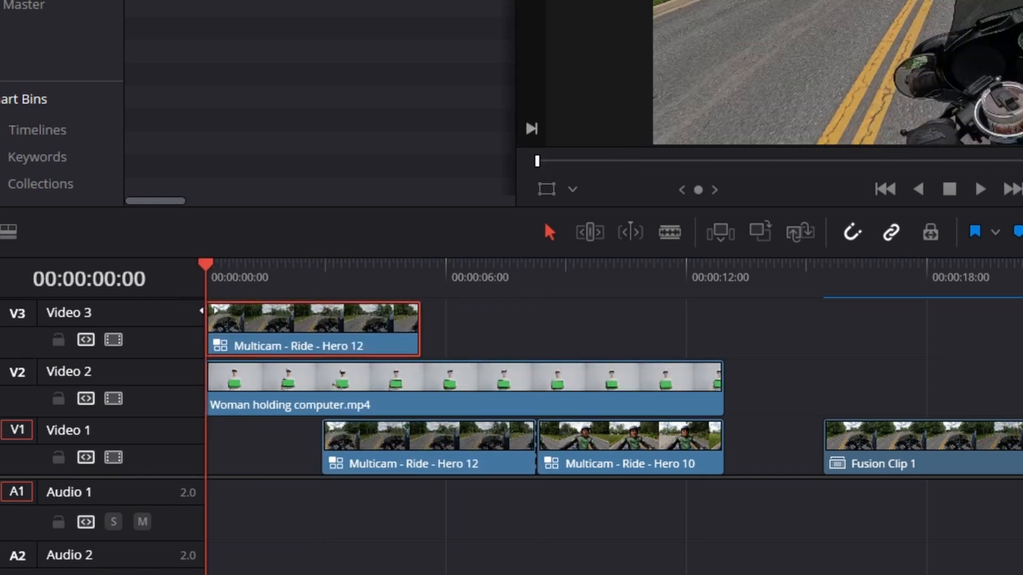
- Turn the copied Hero 12 clip on V3 into a freeze frame via Change Clip Speed
right_click(314, 327)
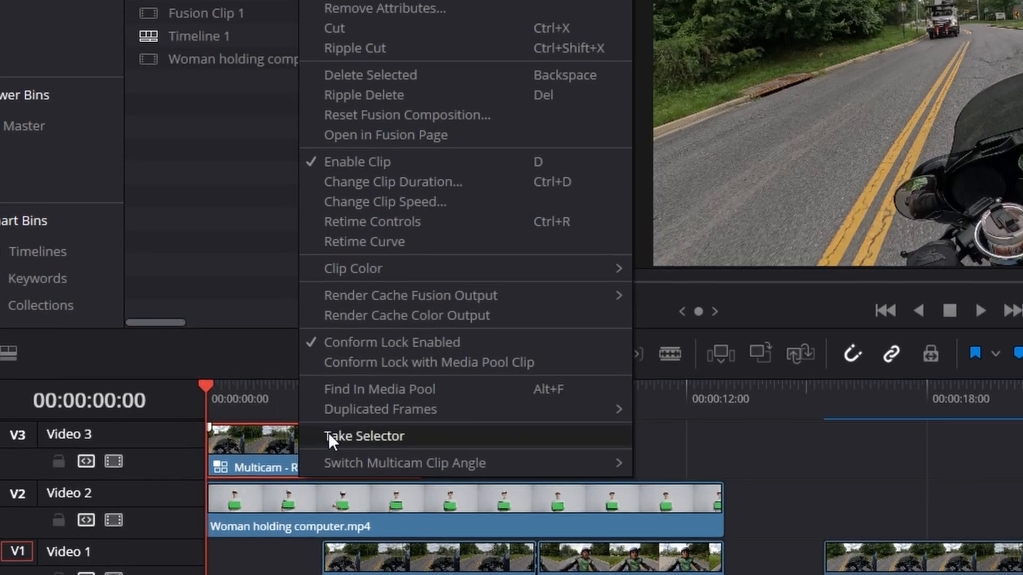
click(384, 201)
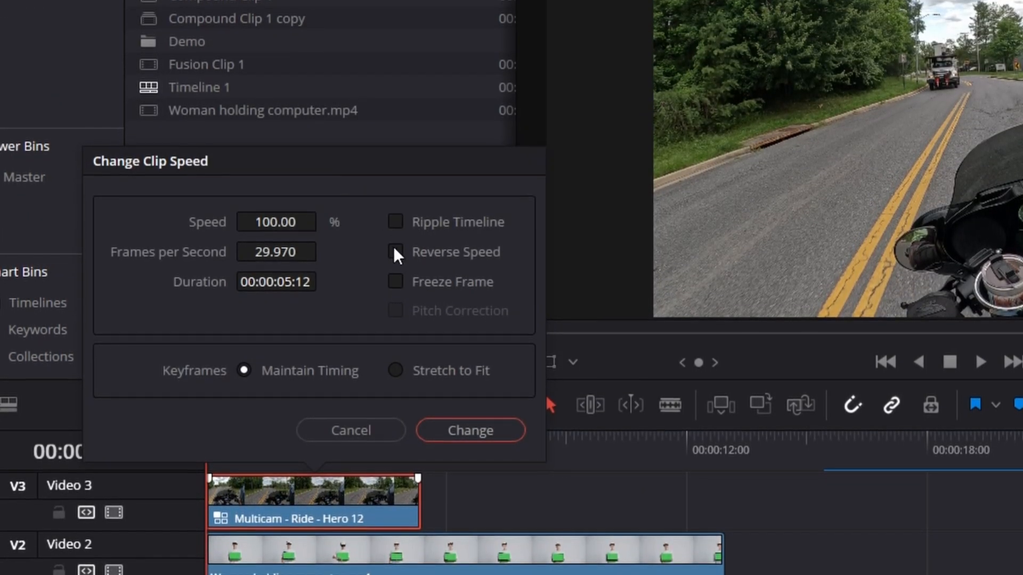
click(395, 277)
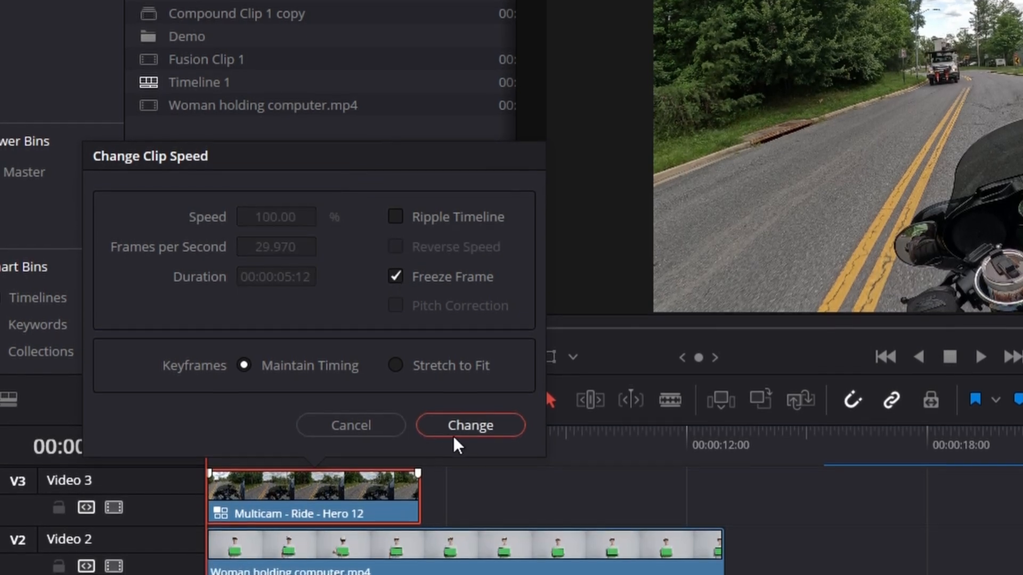
click(469, 425)
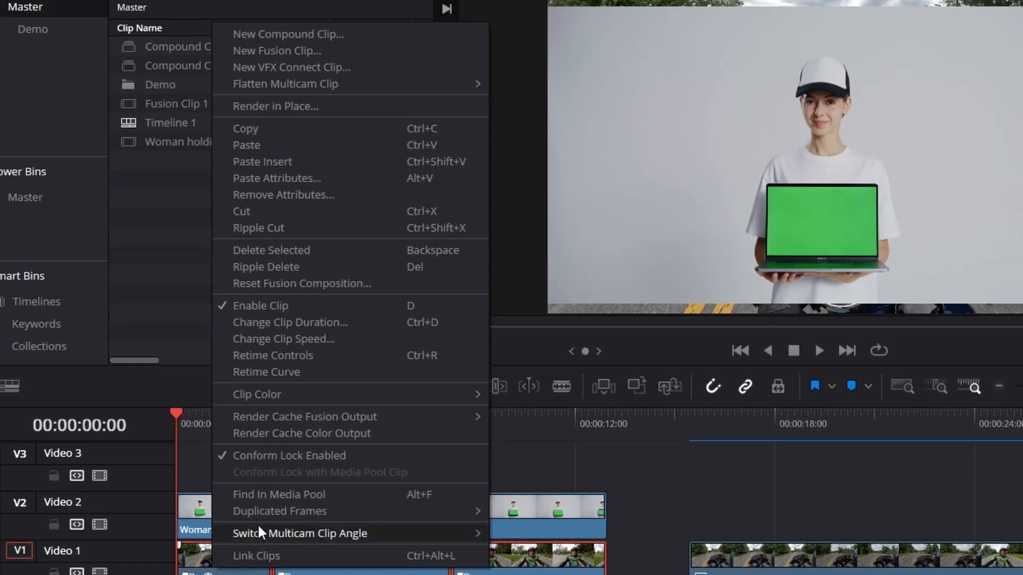
mouse_move(311, 34)
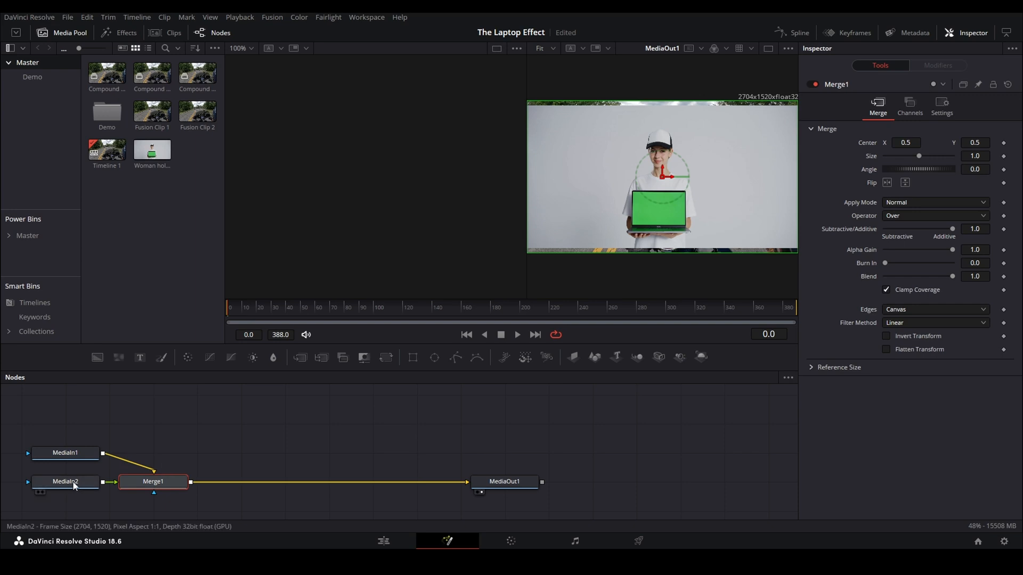
- Rename MediaIn2 to 'Laptop' and MediaIn1 to 'Inlay'
click(65, 482)
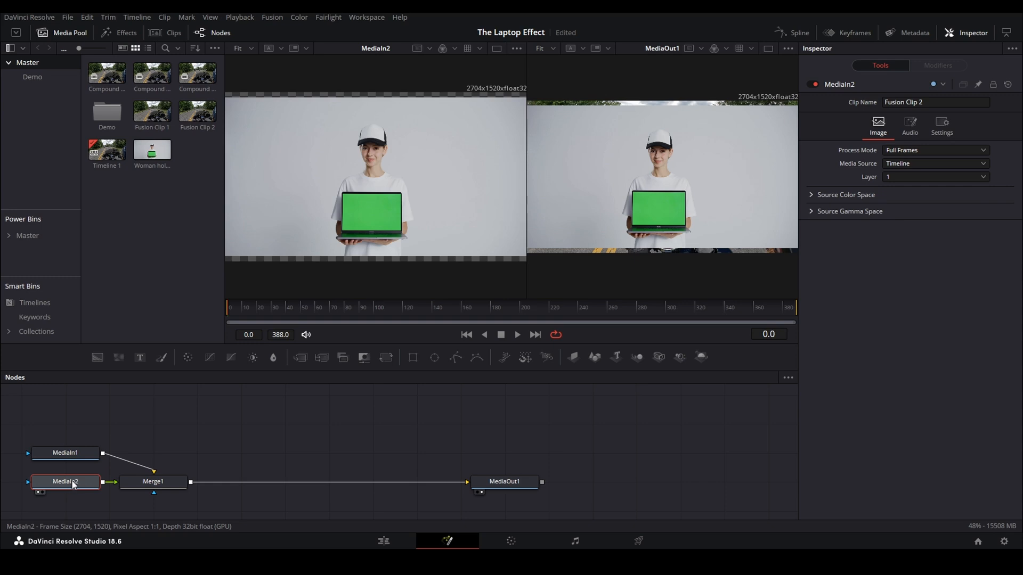
double_click(65, 482)
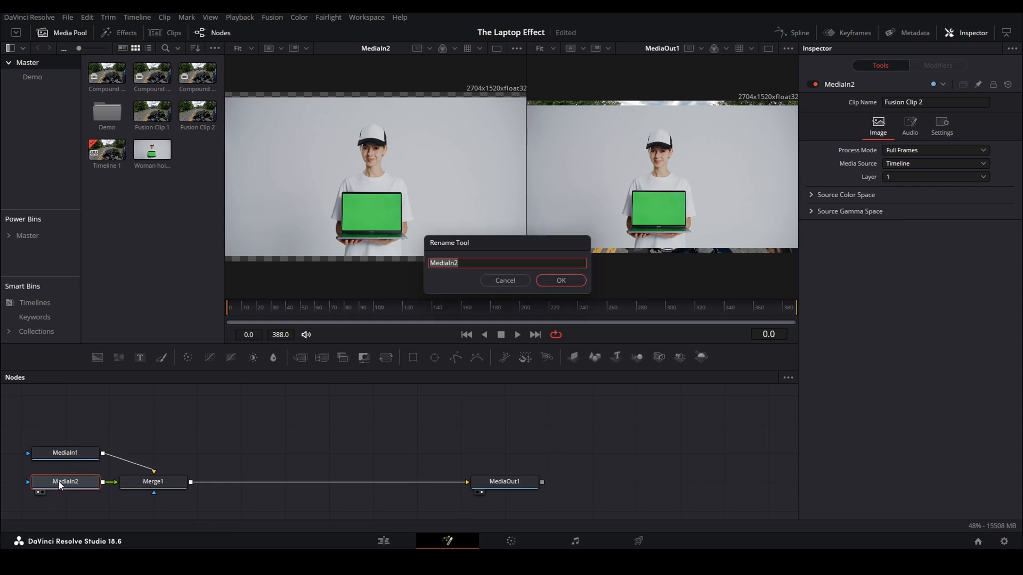
click(559, 280)
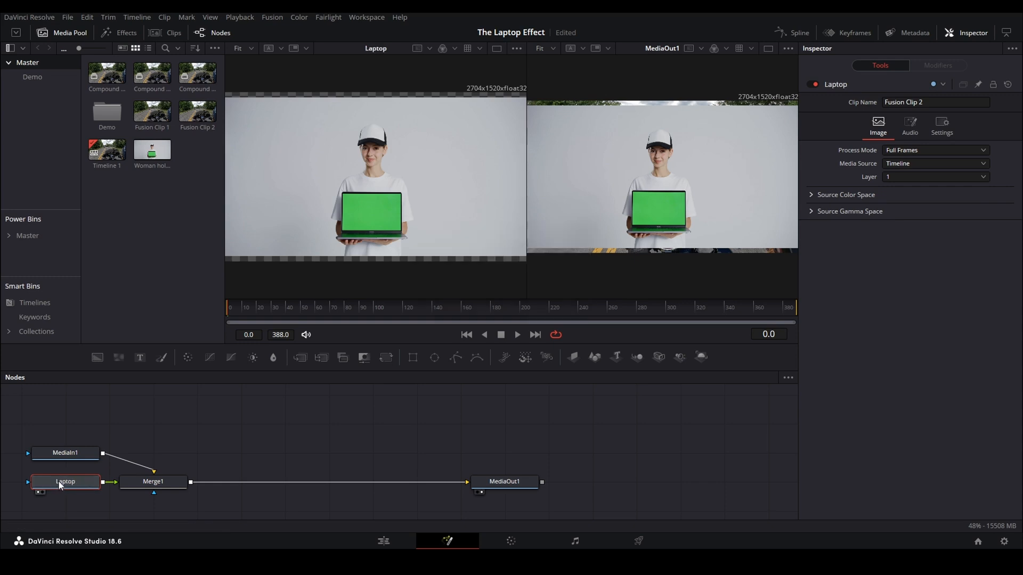
click(65, 453)
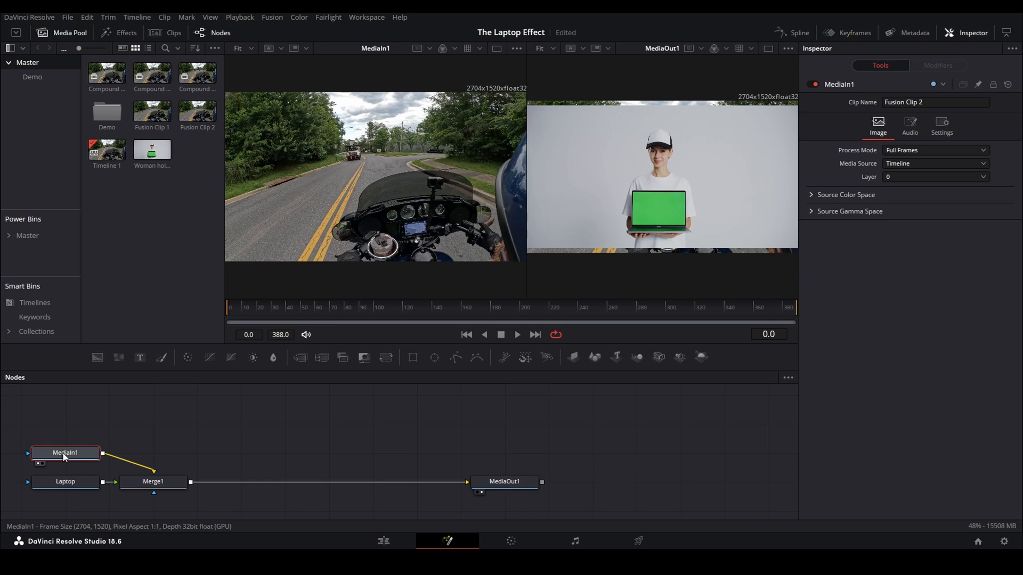
double_click(65, 453)
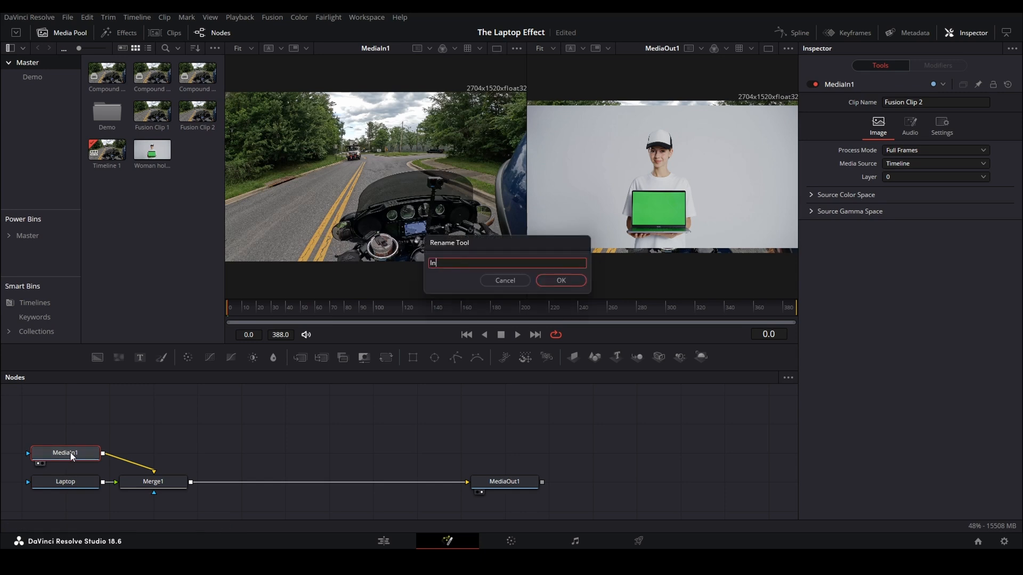
click(560, 279)
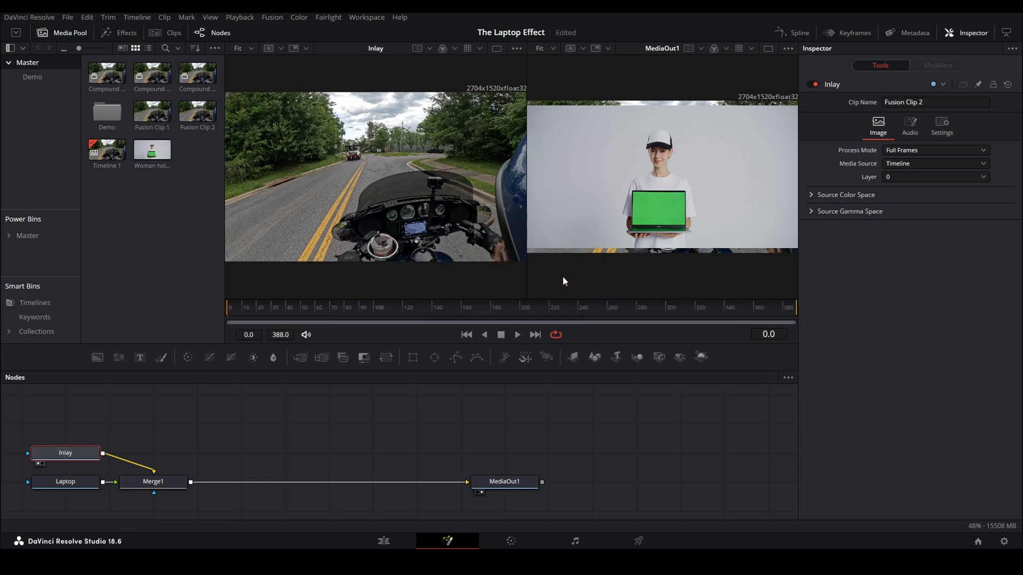
- Delete the Merge1 node and wire Laptop straight to MediaOut1
click(153, 482)
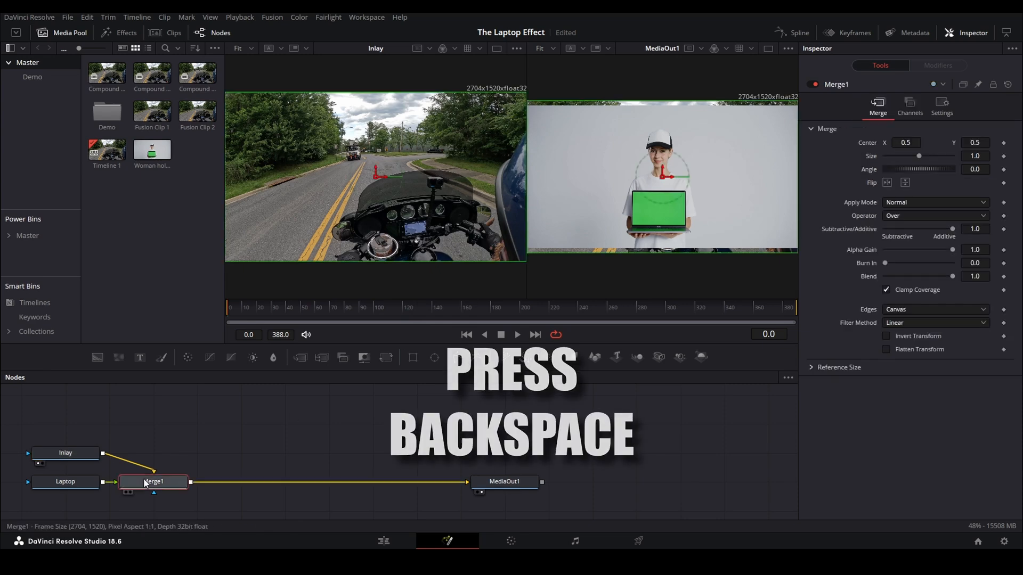
key(backspace)
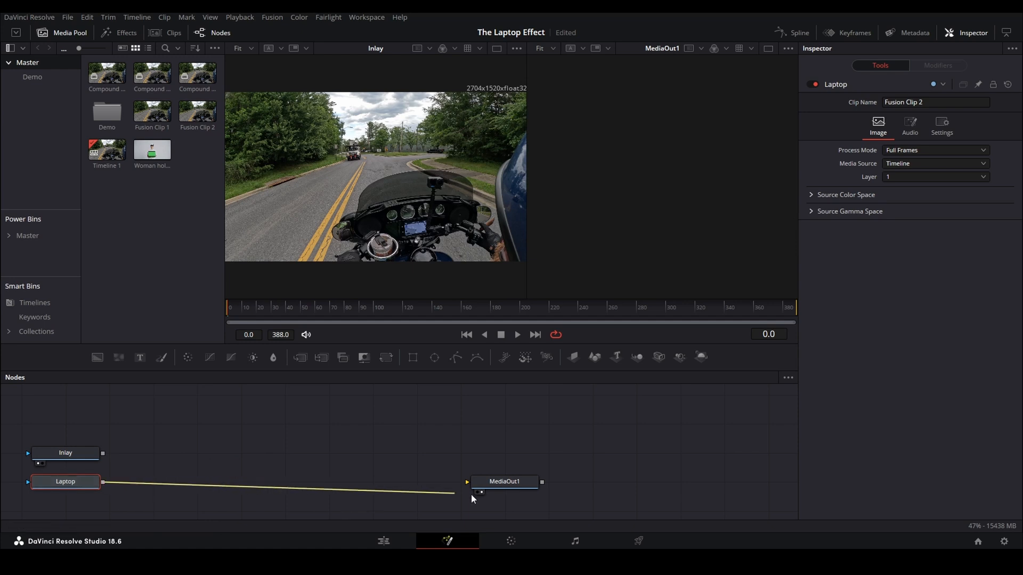
click(65, 482)
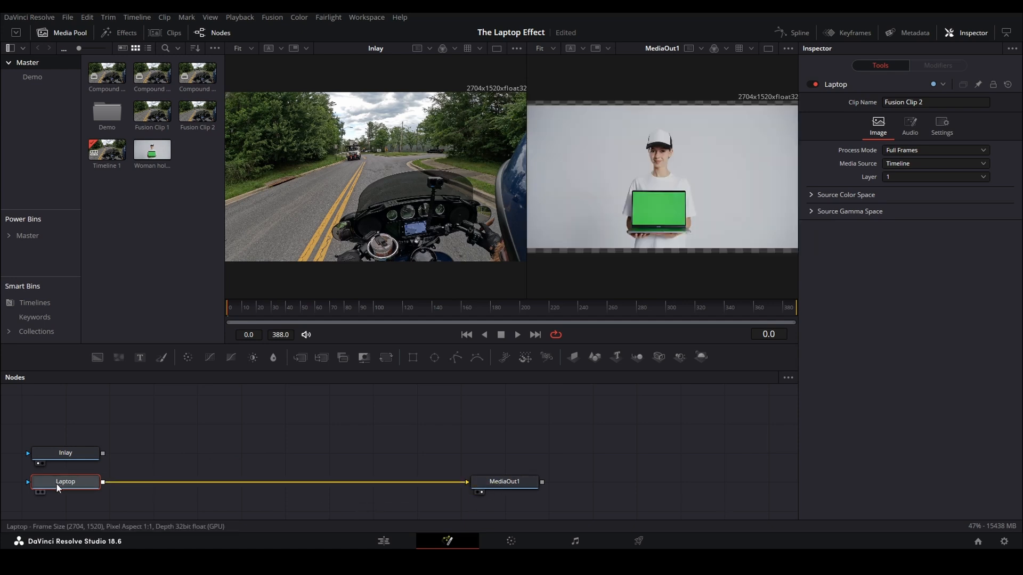
mouse_move(63, 486)
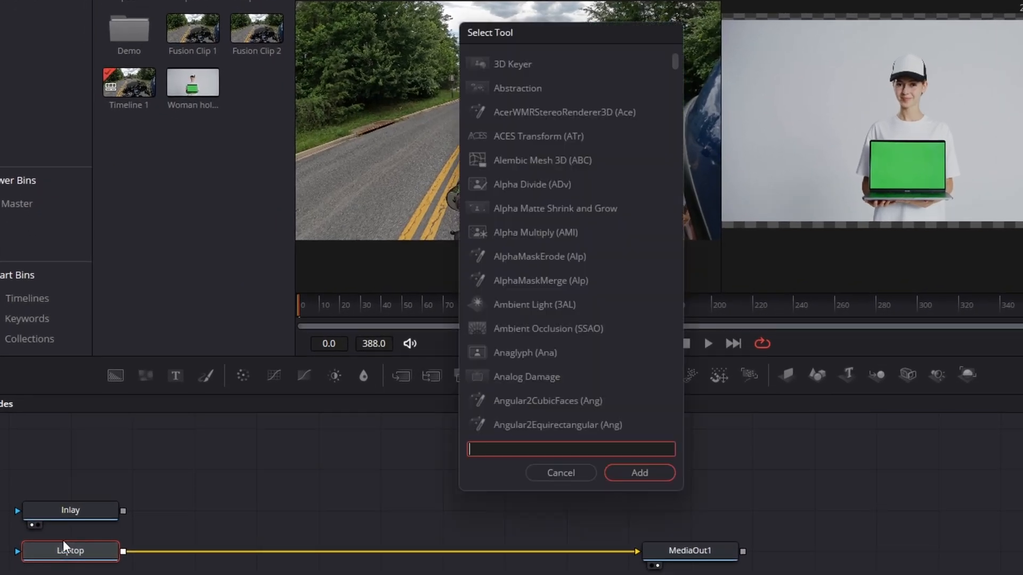
- Add a Transform (Xf) node after Laptop by searching 'transf' in Select Tool
text(transf)
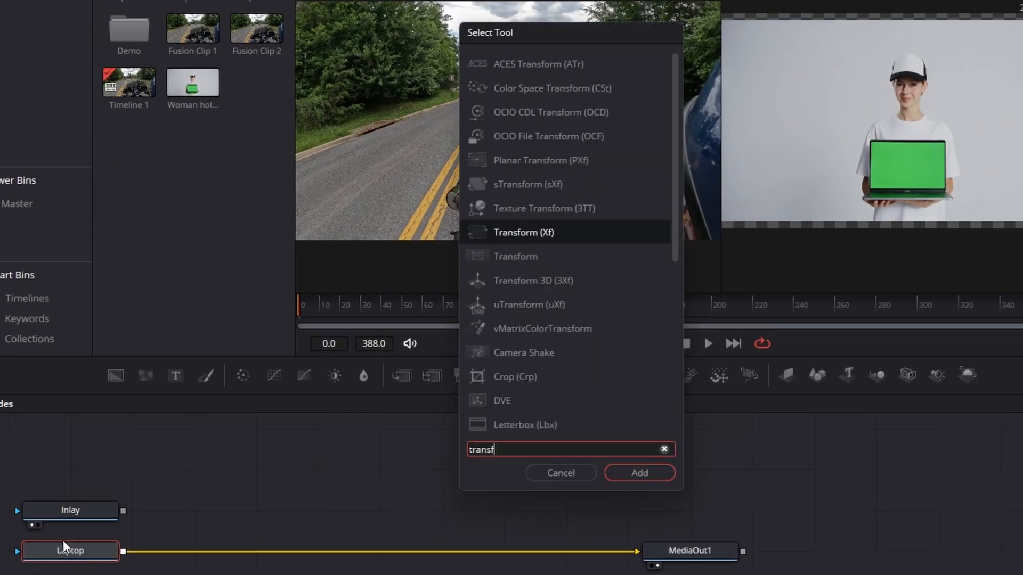
click(639, 473)
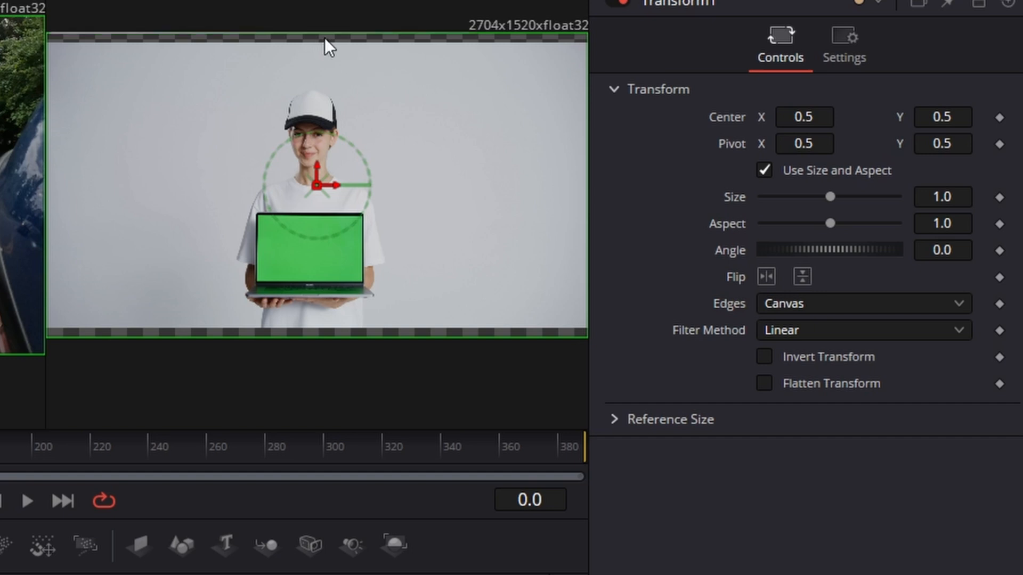
mouse_move(199, 106)
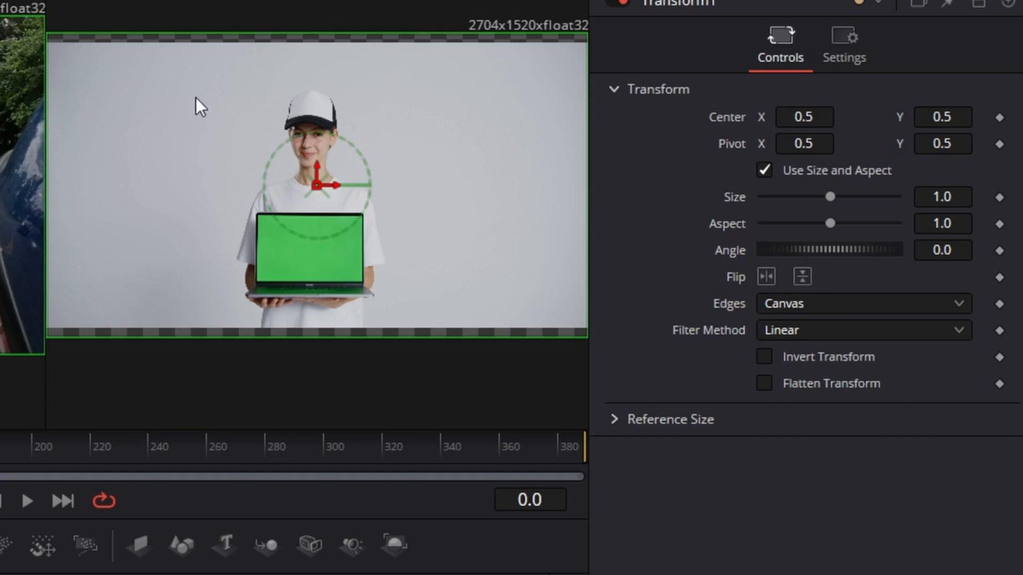
mouse_move(527, 41)
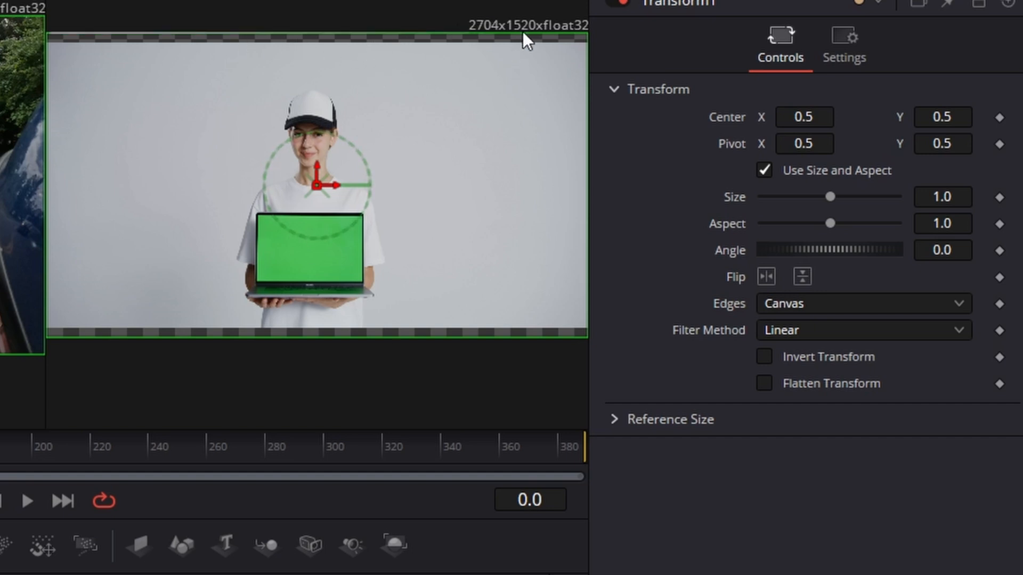
mouse_move(827, 233)
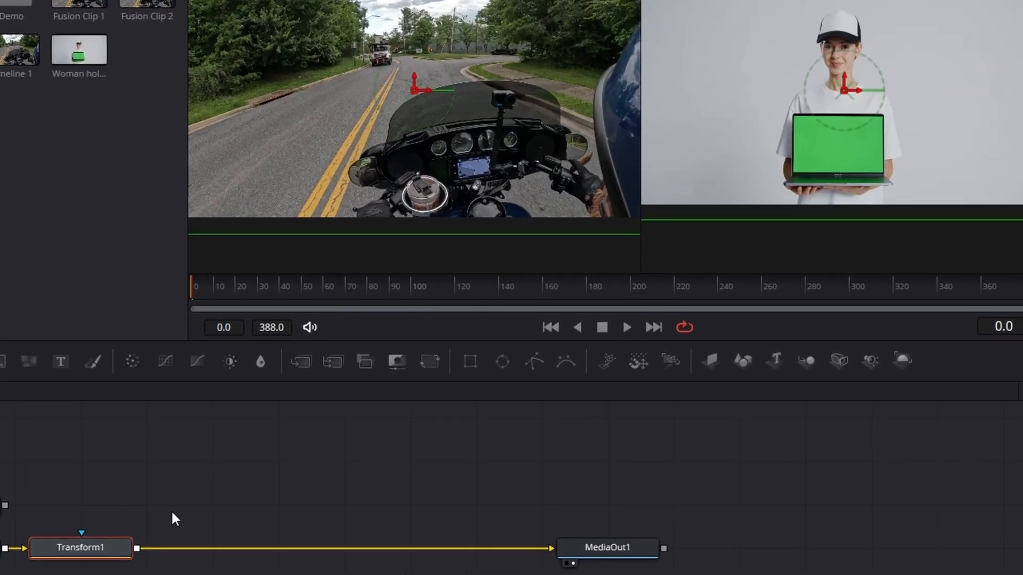
- Play the laptop clip in the Fusion viewer and settle on frame 78 for tracking
text(transf)
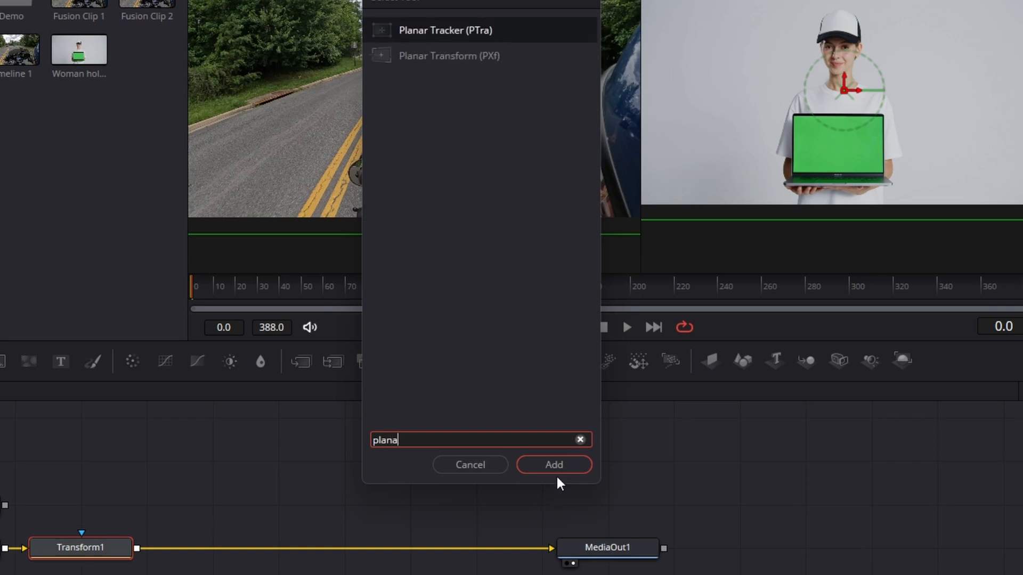
click(553, 465)
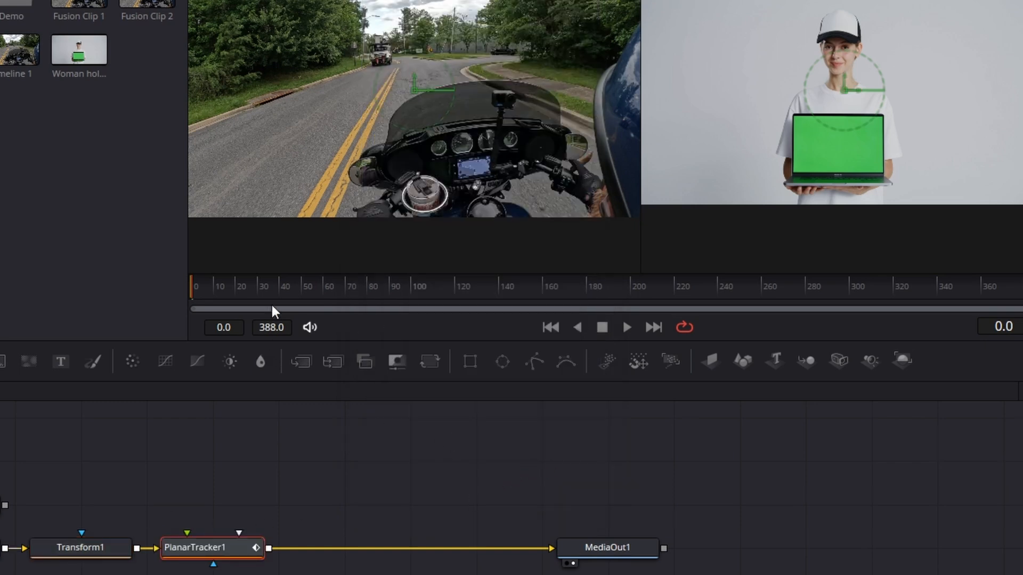
click(326, 285)
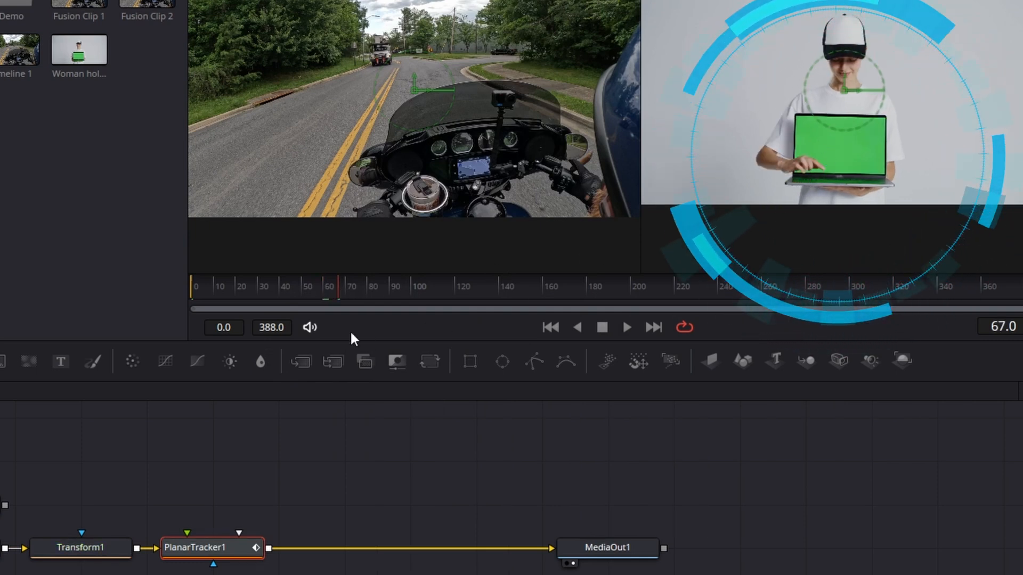
click(370, 287)
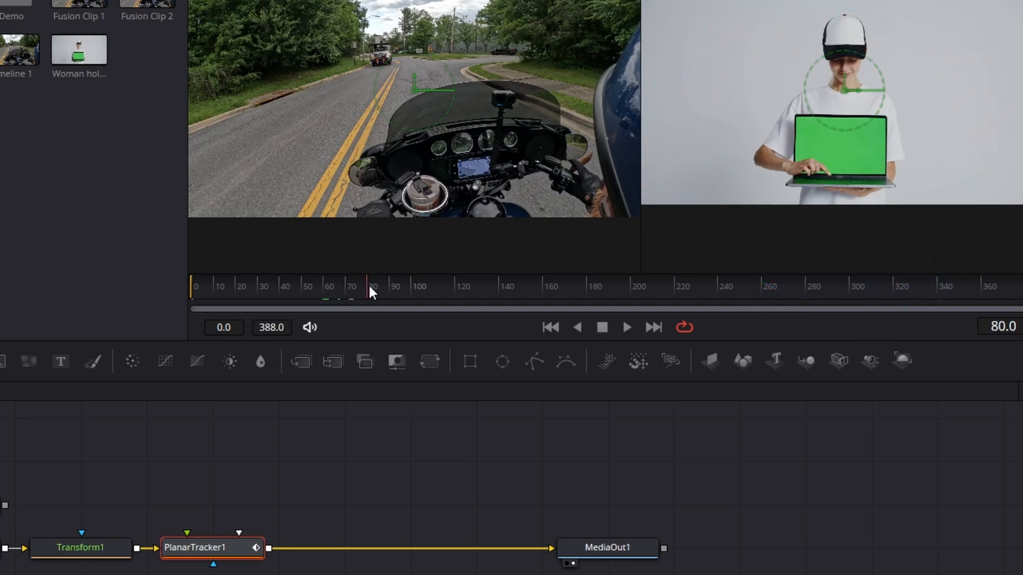
double_click(211, 547)
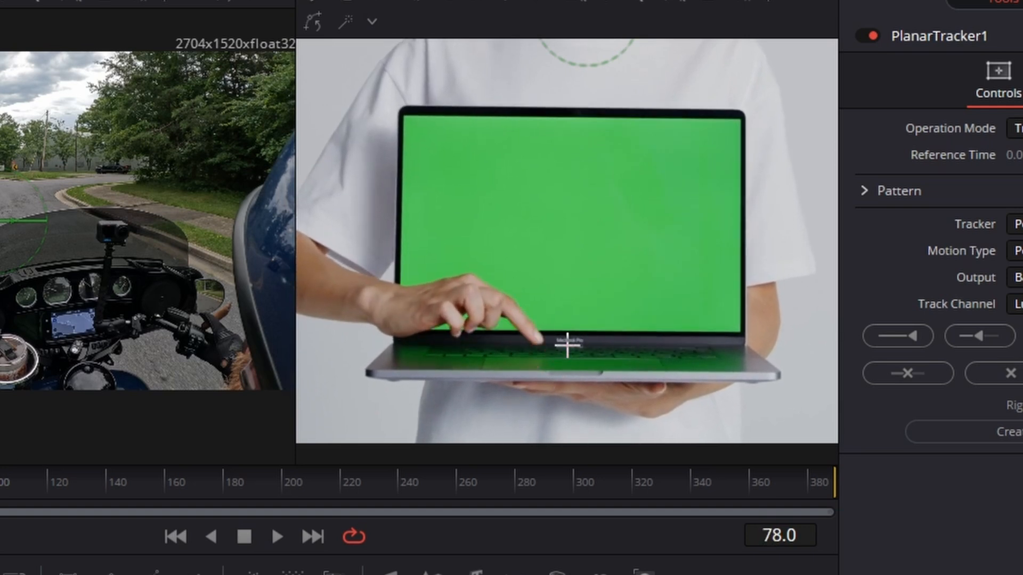
mouse_move(569, 343)
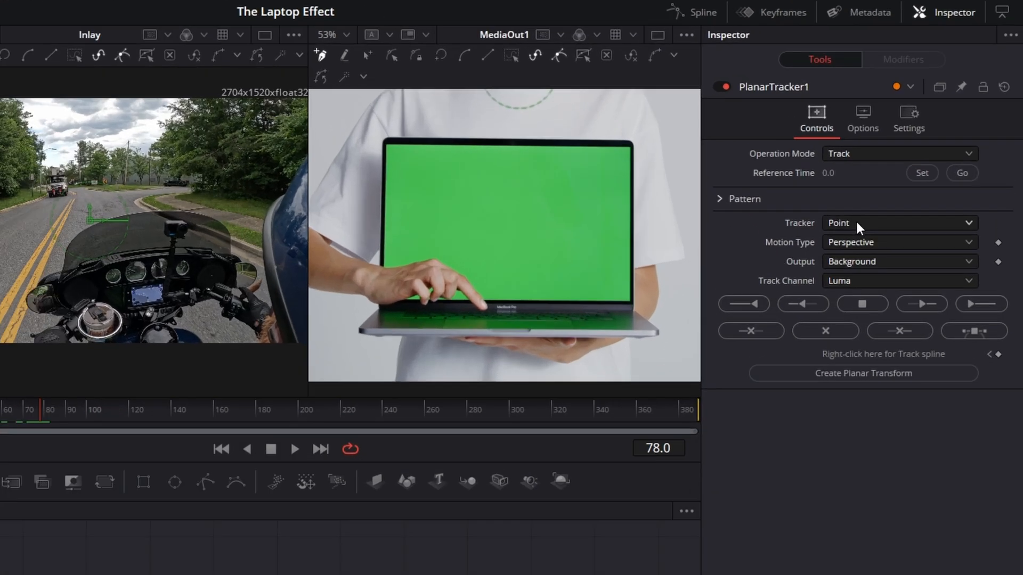
- Set the tracker to Hybrid Point/Area and track the laptop backward from frame 78
click(900, 222)
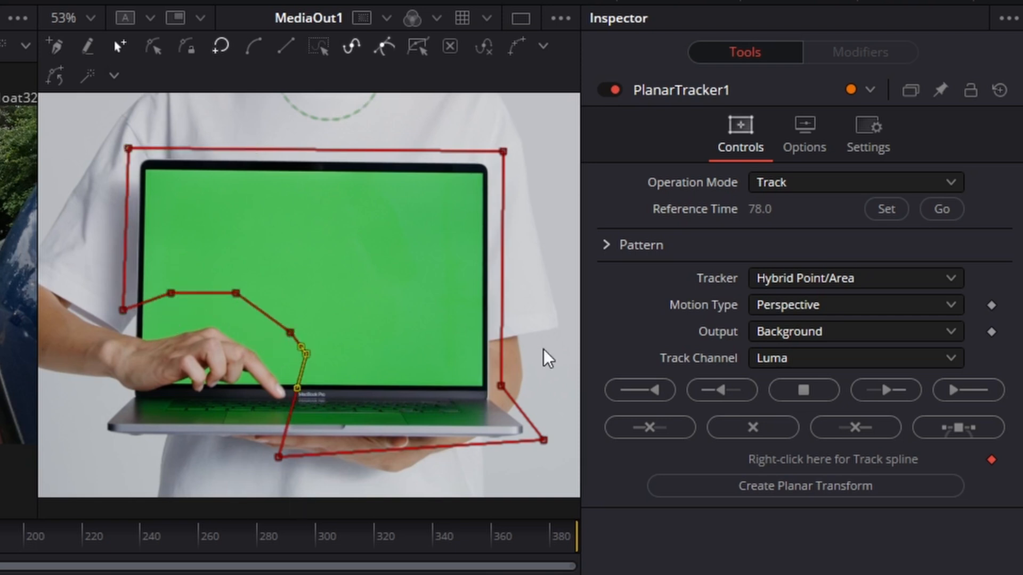
click(639, 389)
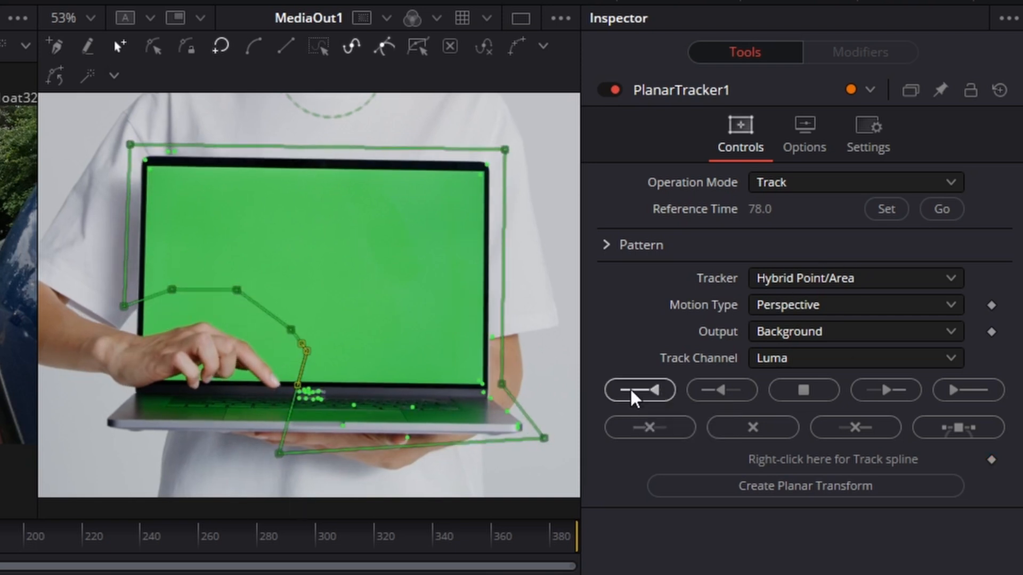
click(639, 389)
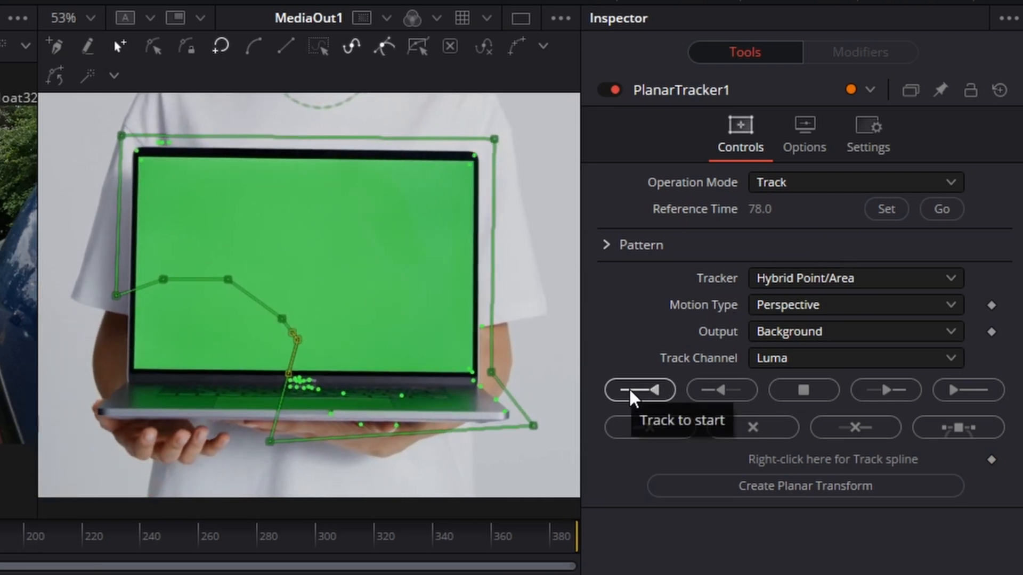
click(639, 389)
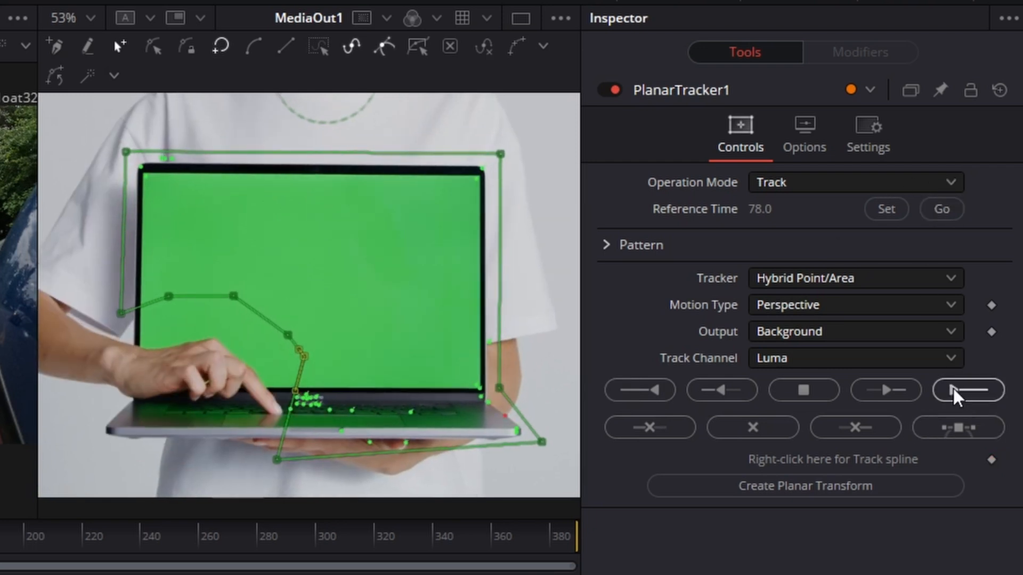
- Track the laptop forward to the clip end, then check the track around frame 62
click(968, 390)
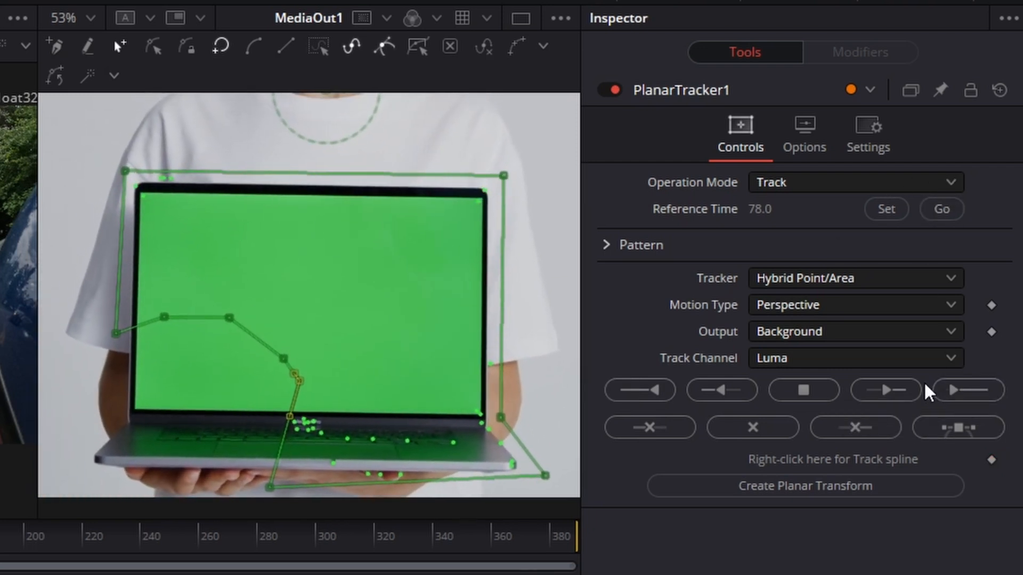
click(855, 428)
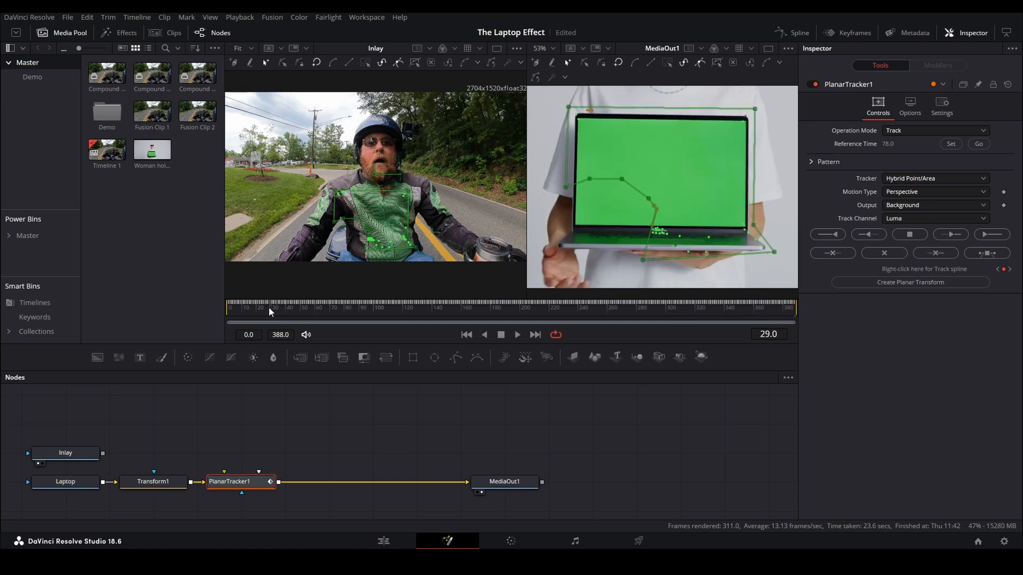
click(320, 308)
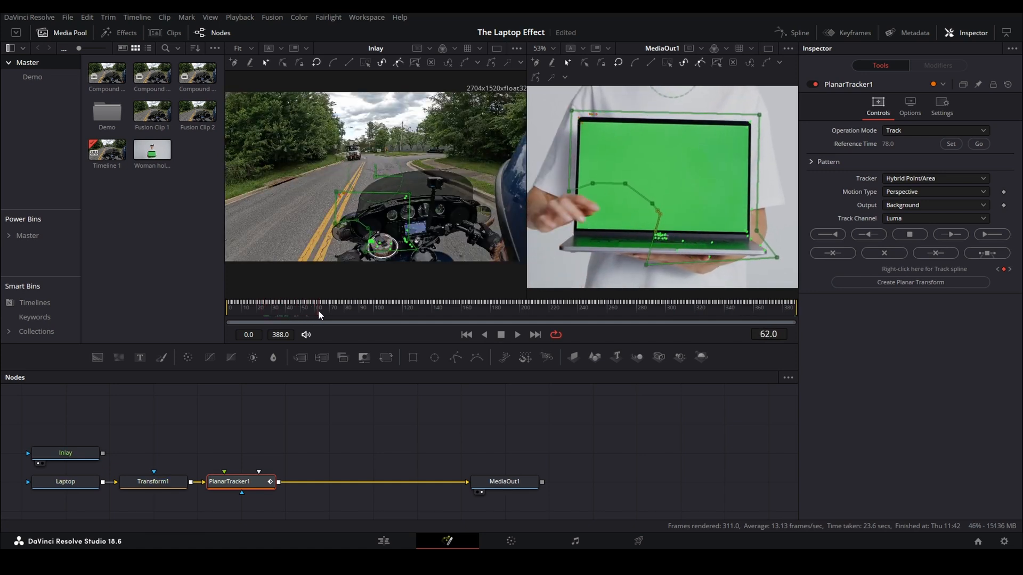
click(307, 307)
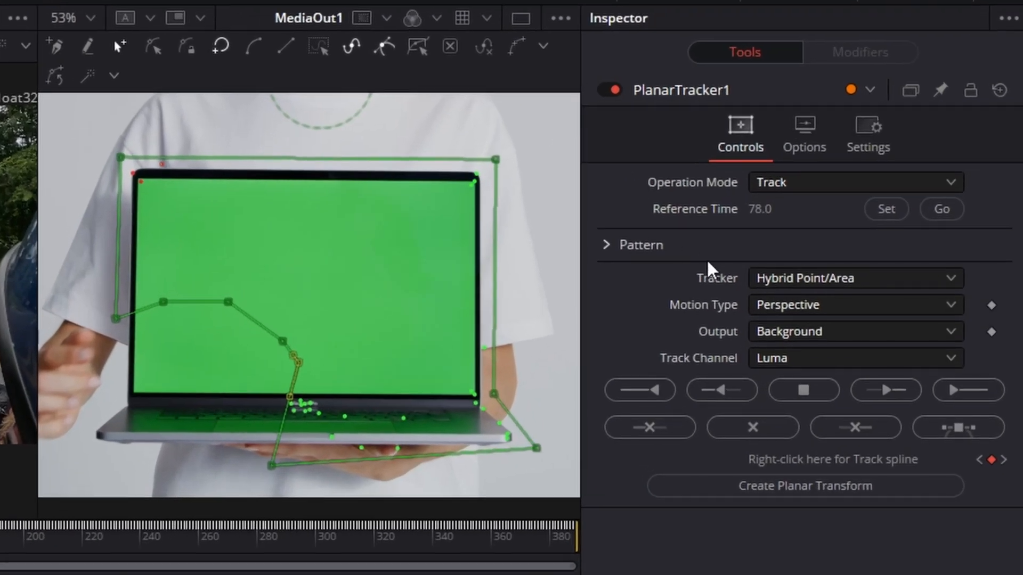
click(853, 182)
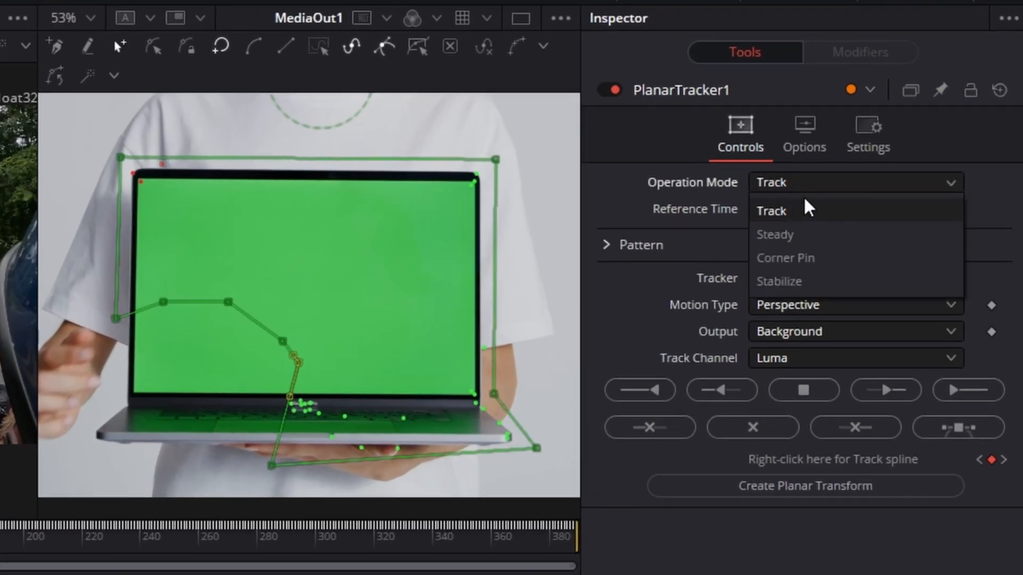
click(785, 258)
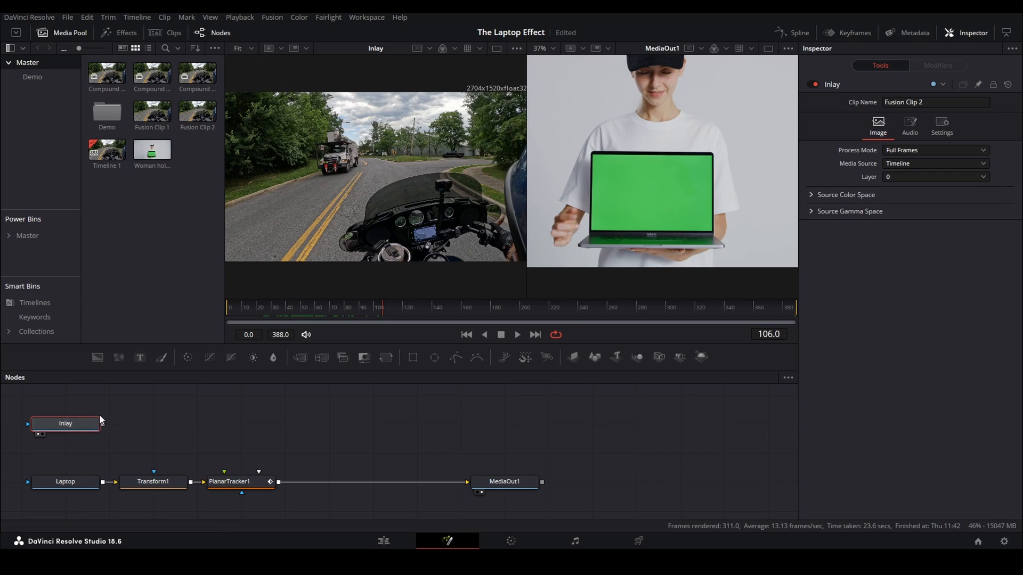
- Select Inlay and add two Transform nodes, Transform2 and Transform3, branching from it
click(64, 424)
text(plana)
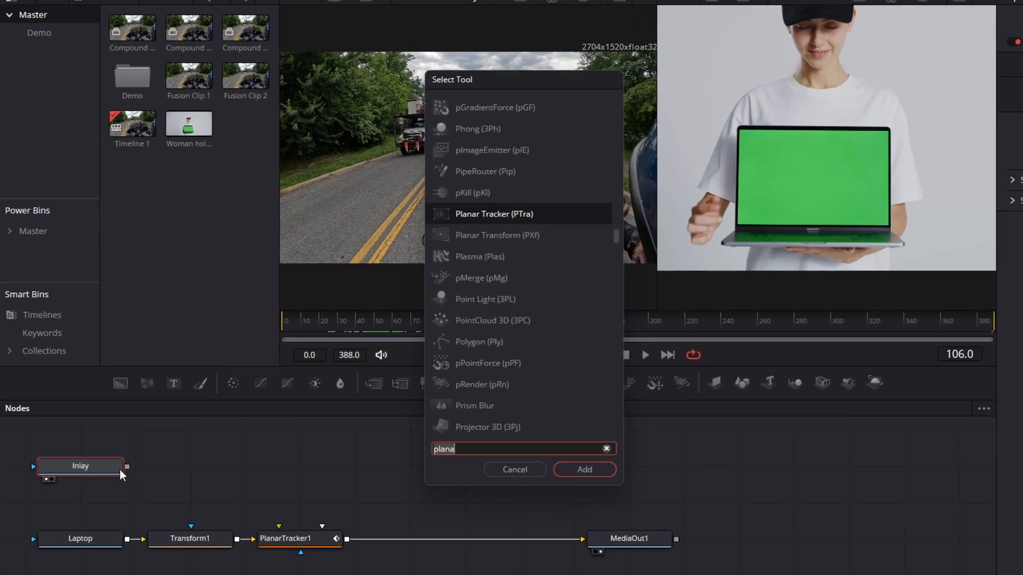
text(ransform)
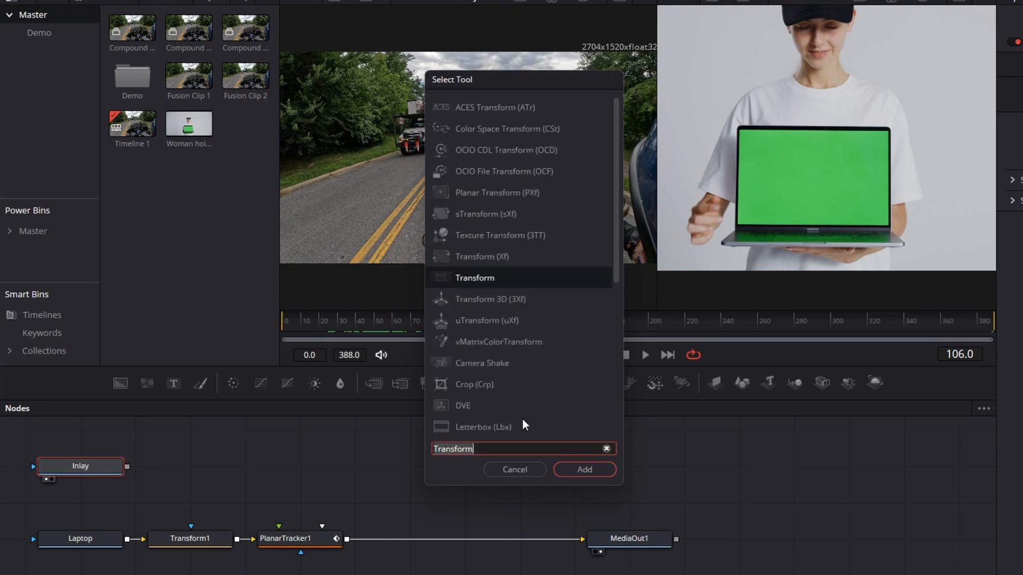
click(583, 469)
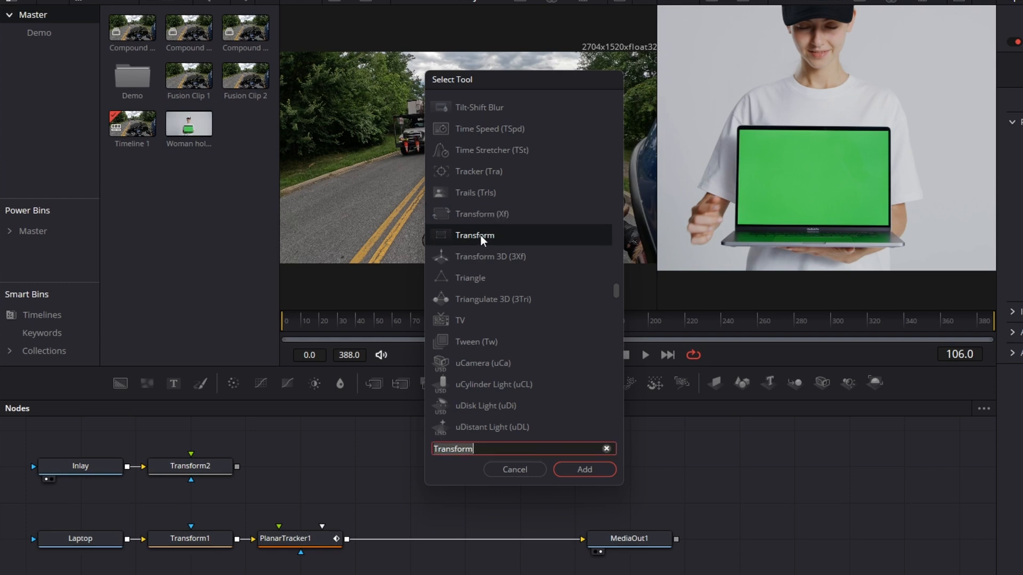
click(584, 470)
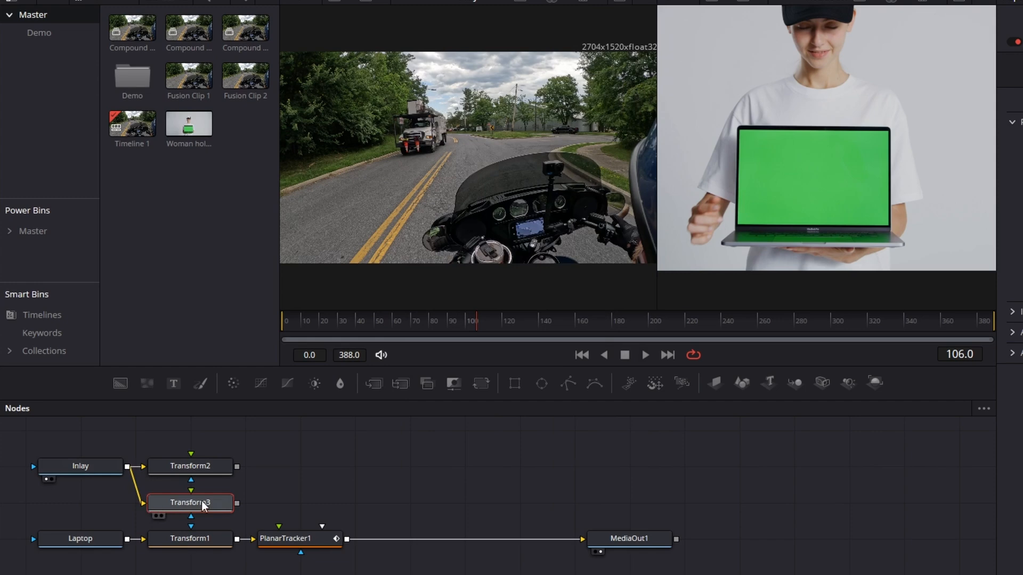
mouse_move(185, 501)
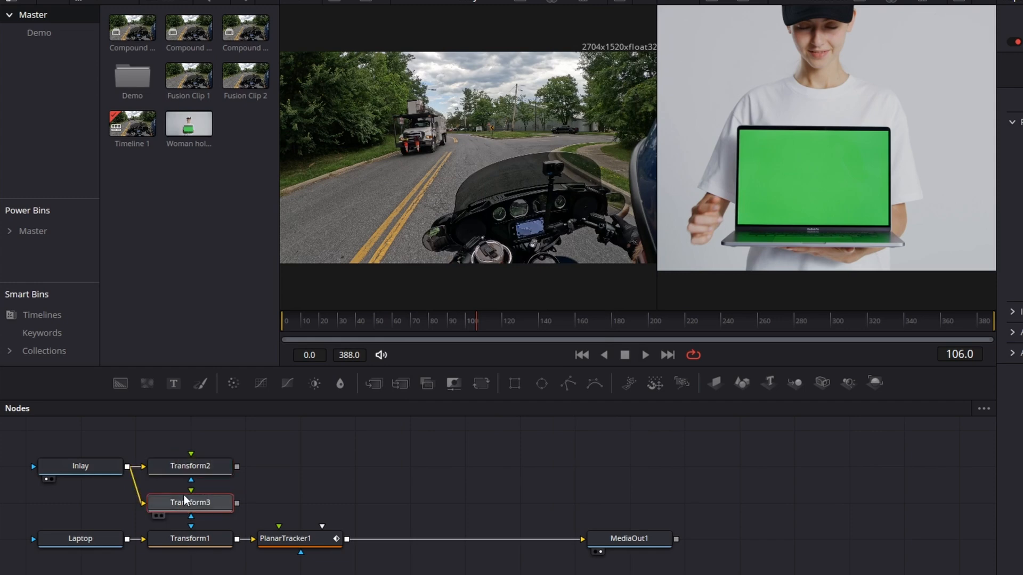
- Set Transform2's Control Mode to Interactive – Canvas
click(934, 130)
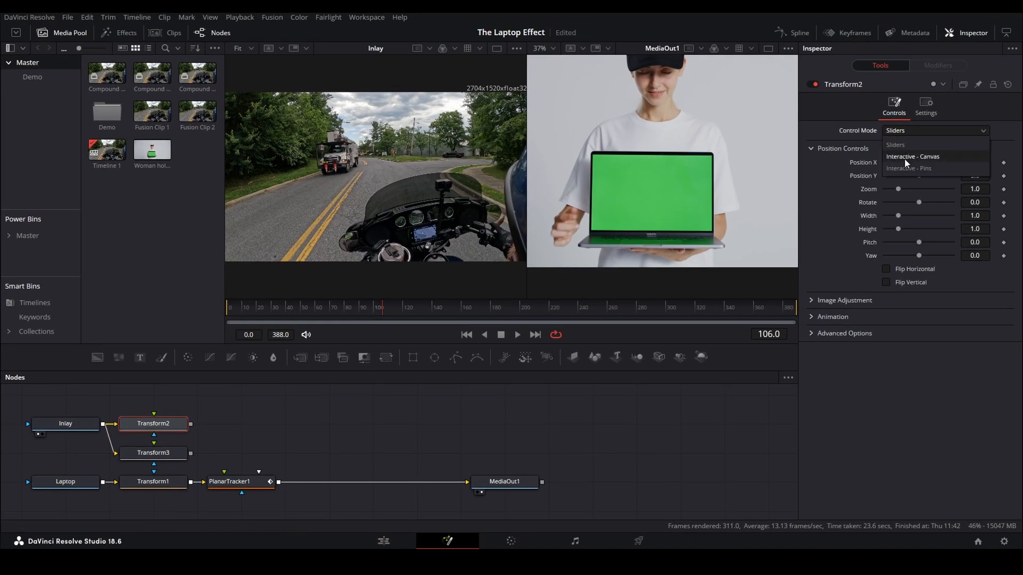
click(153, 453)
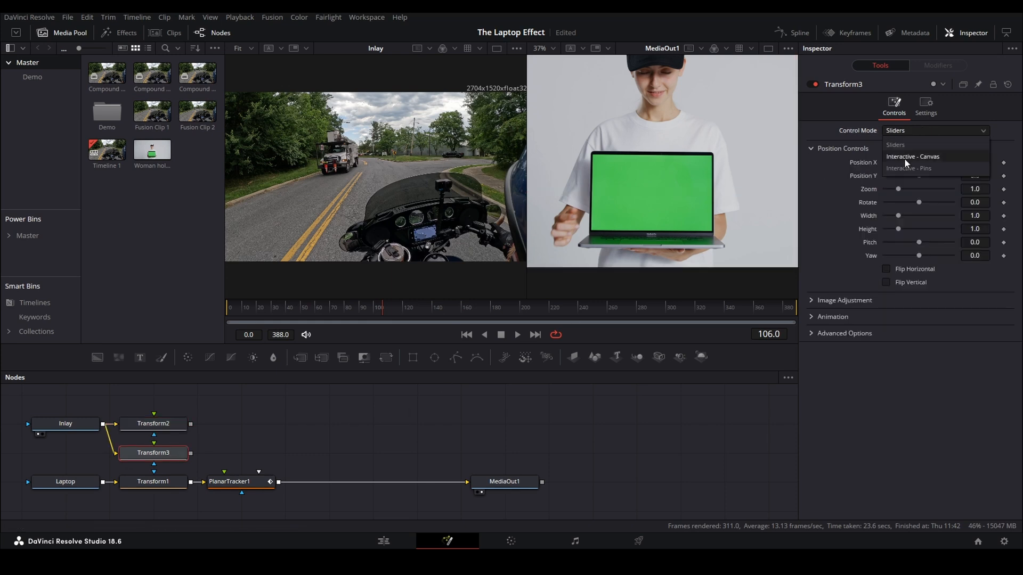
click(913, 157)
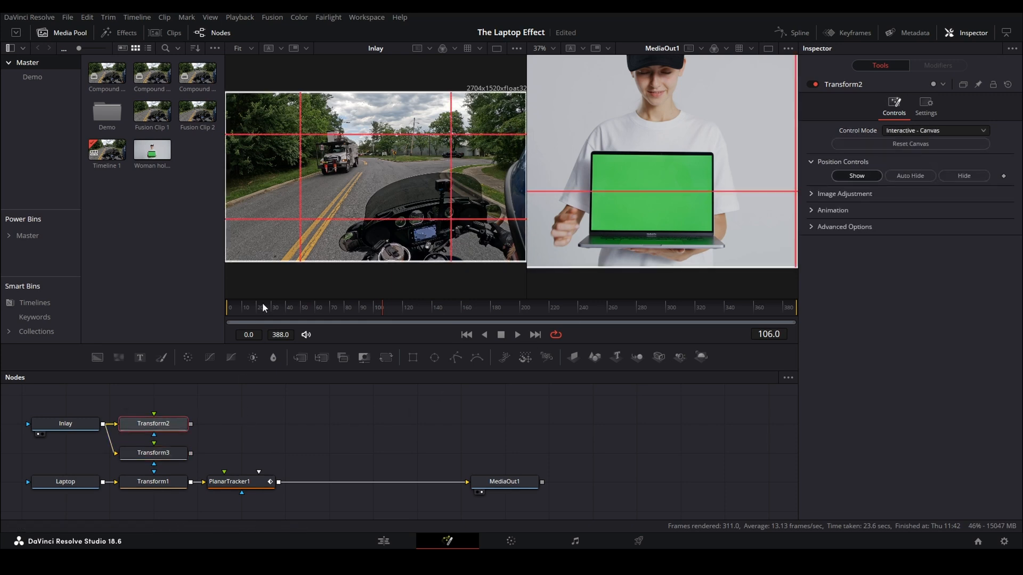
mouse_move(508, 163)
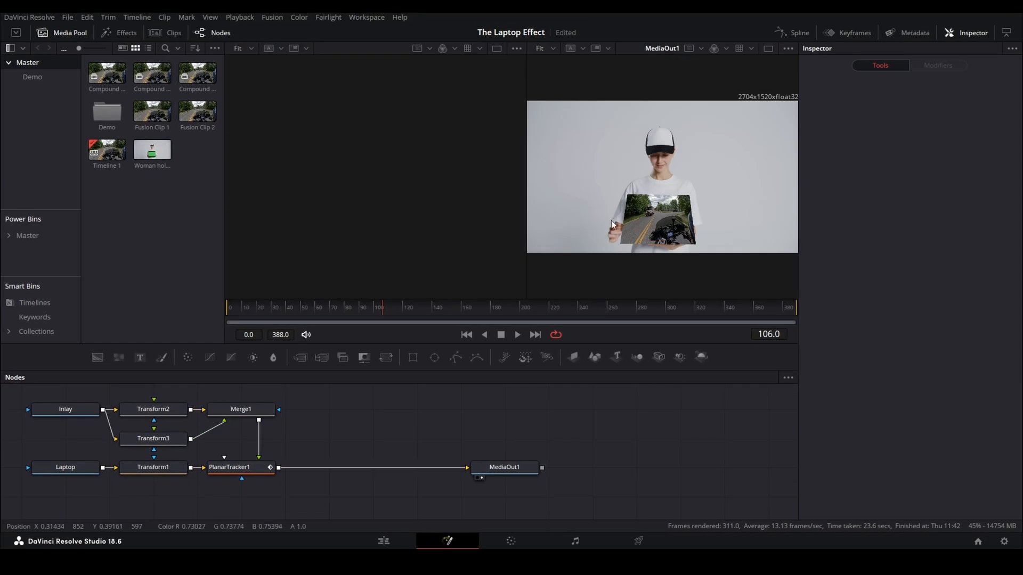
mouse_move(618, 202)
text(delta)
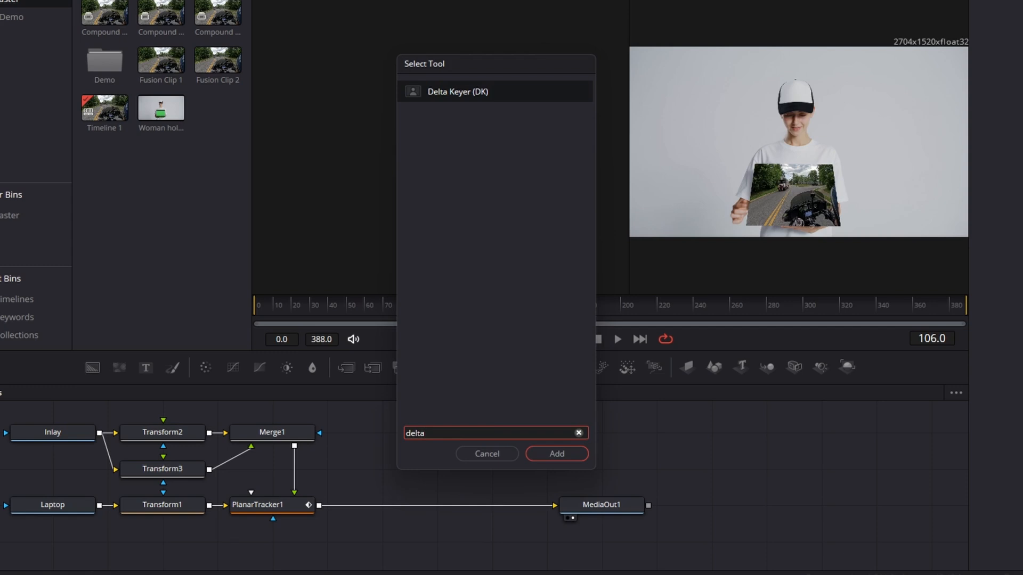
- Add a Delta Keyer to the laptop's green screen and enable the key
click(555, 453)
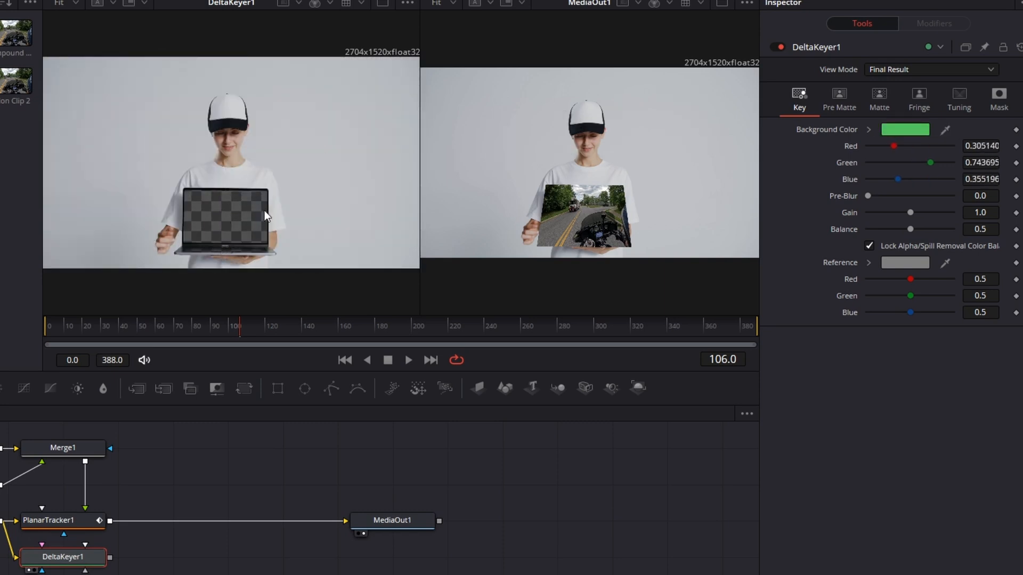
click(773, 46)
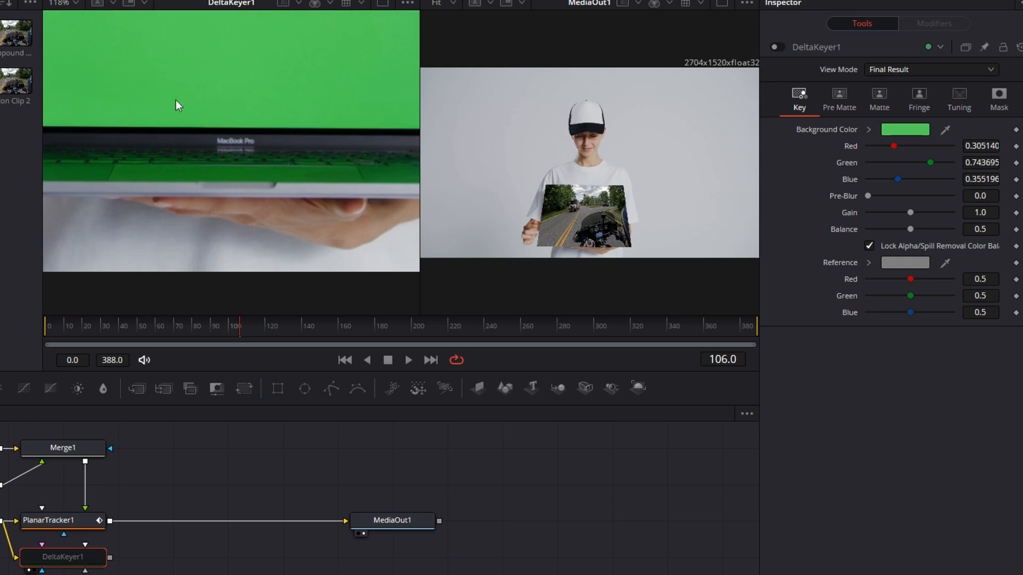
mouse_move(332, 172)
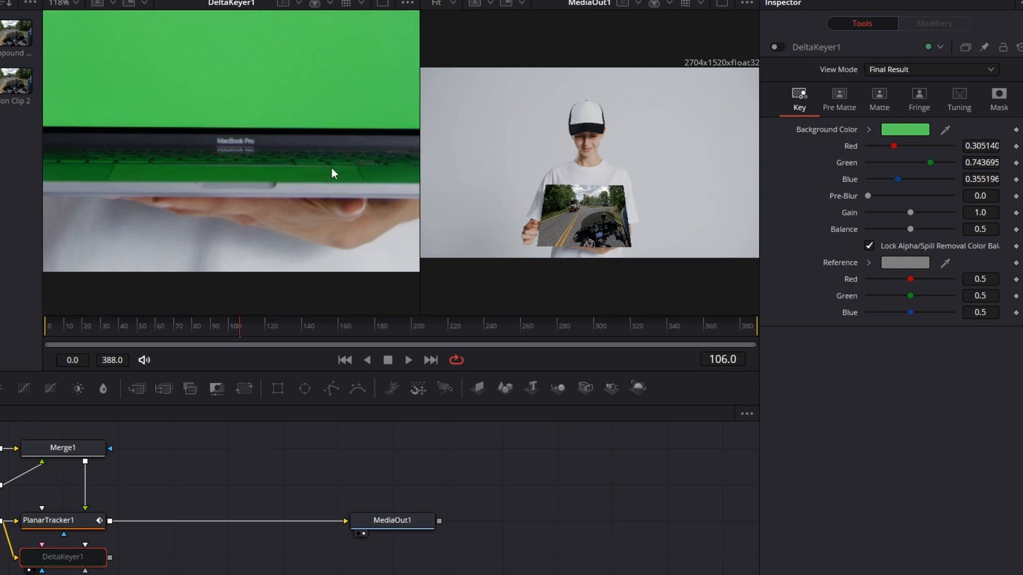
mouse_move(197, 176)
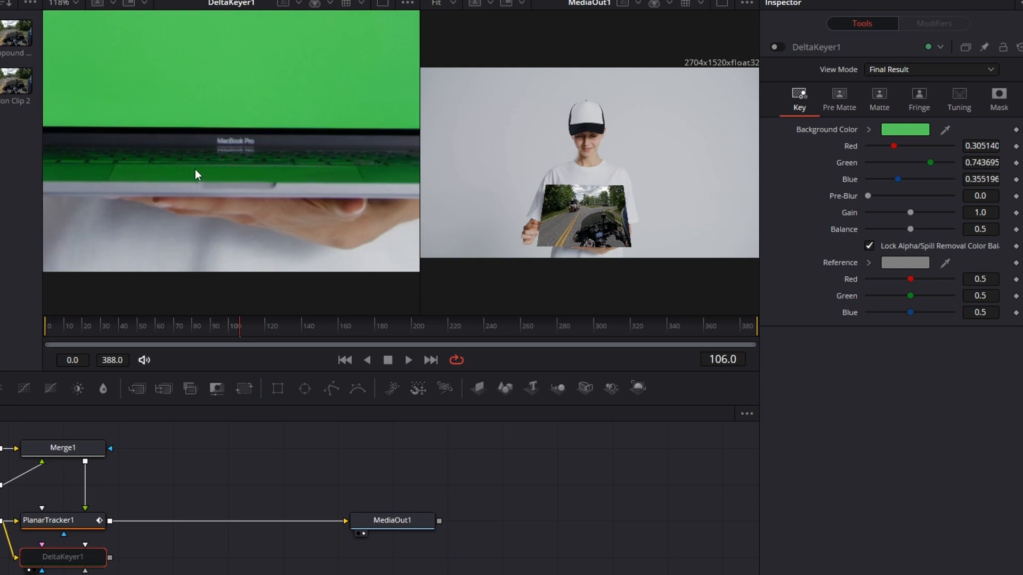
mouse_move(812, 44)
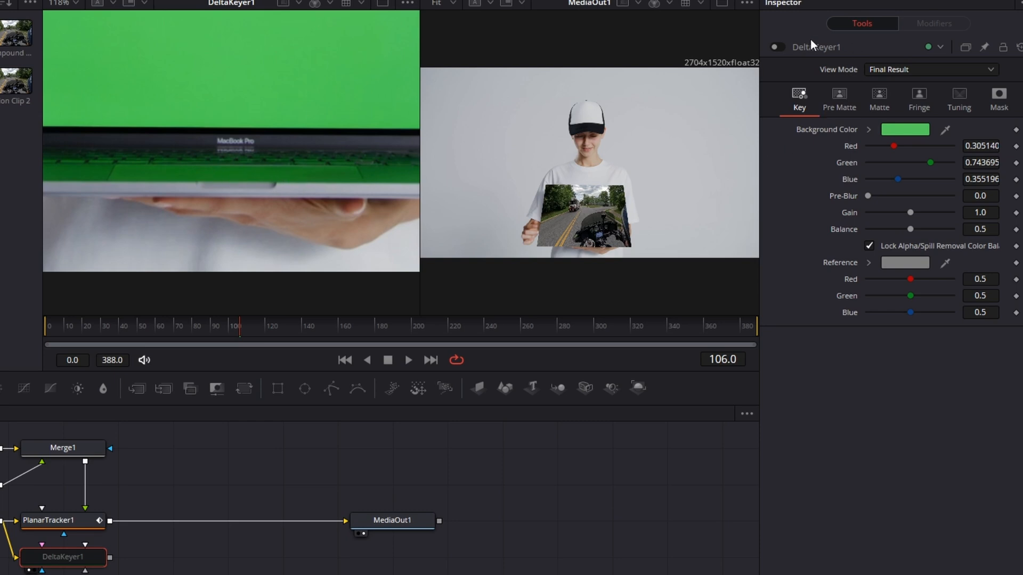
click(775, 46)
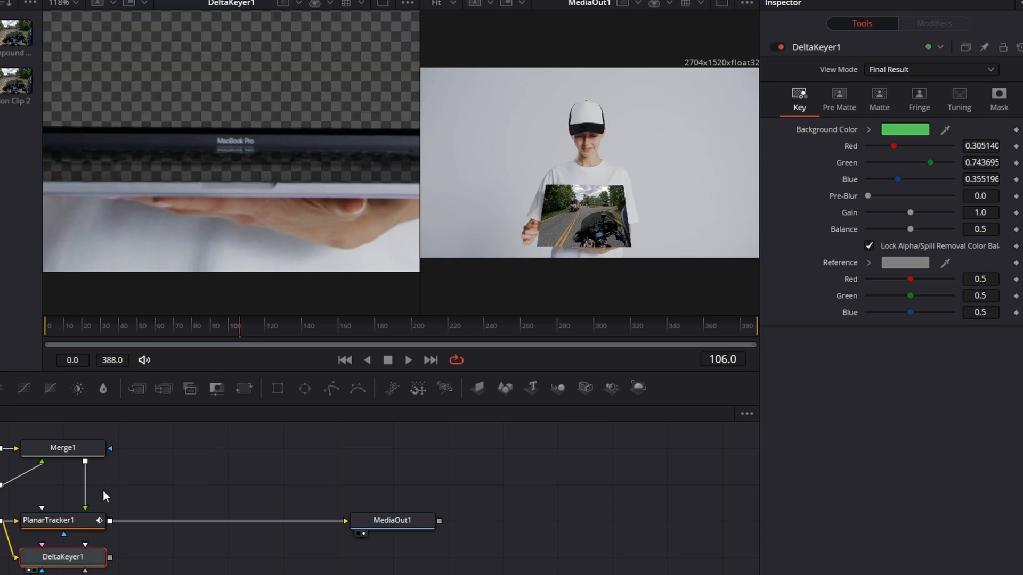
mouse_move(111, 552)
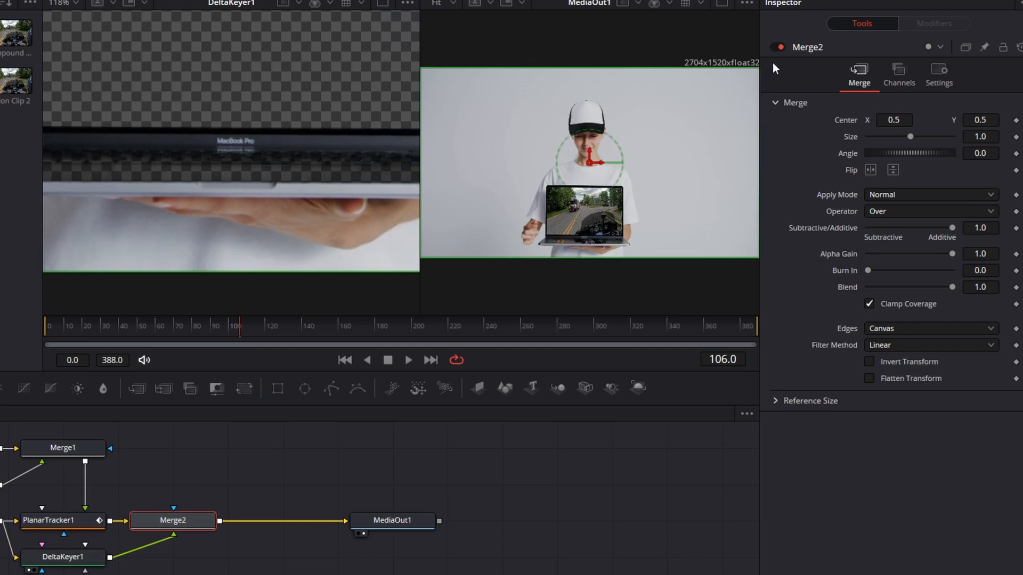
- Layer the keyed laptop over the tracked footage and swap Merge1's foreground and background
click(776, 47)
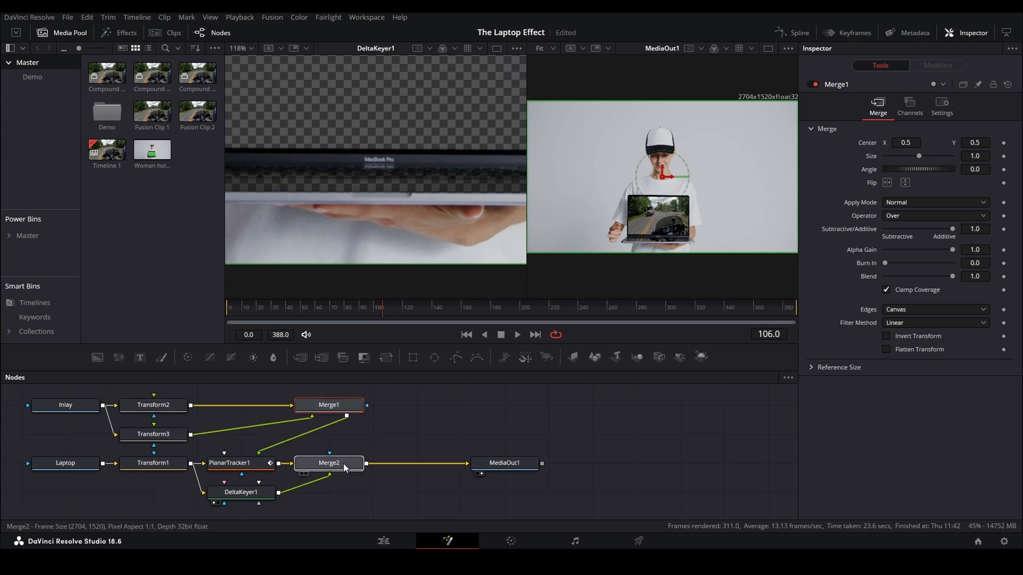
click(230, 463)
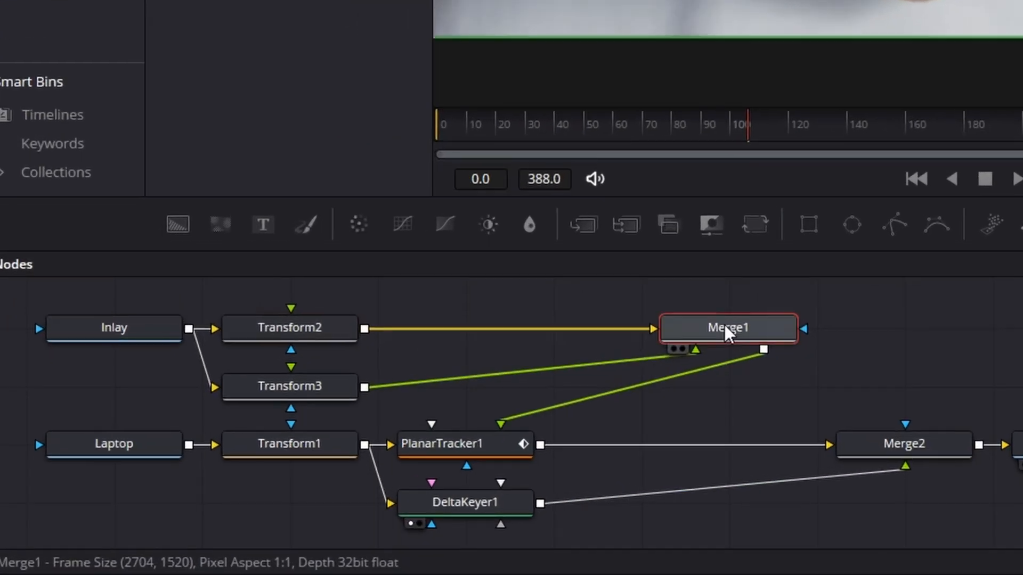
mouse_move(642, 344)
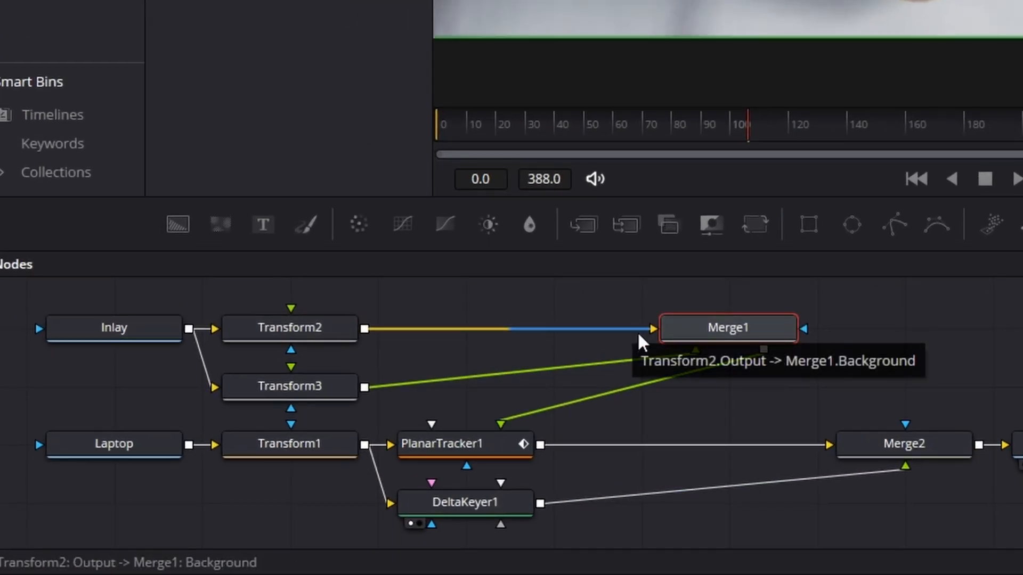
click(727, 327)
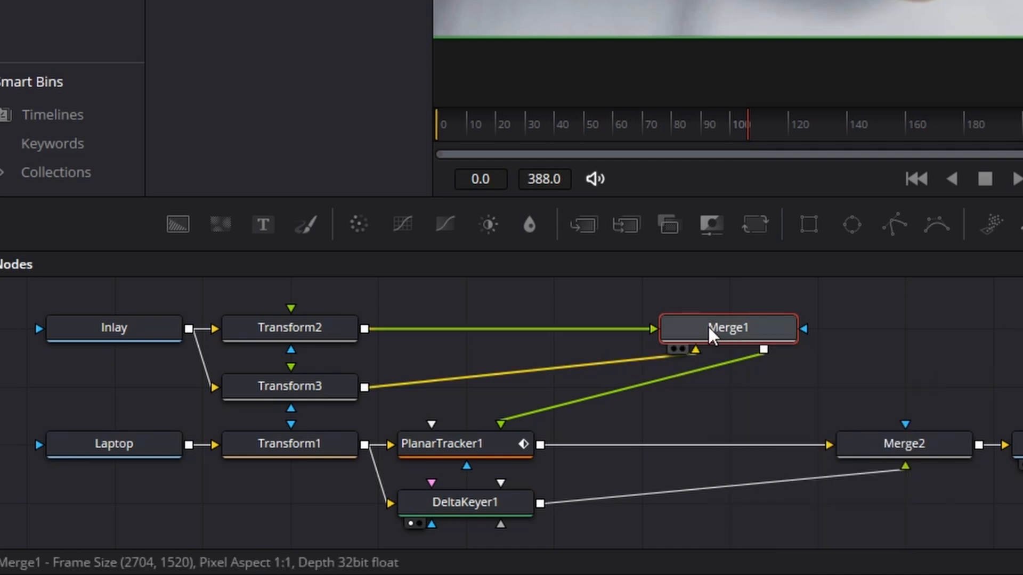
mouse_move(541, 329)
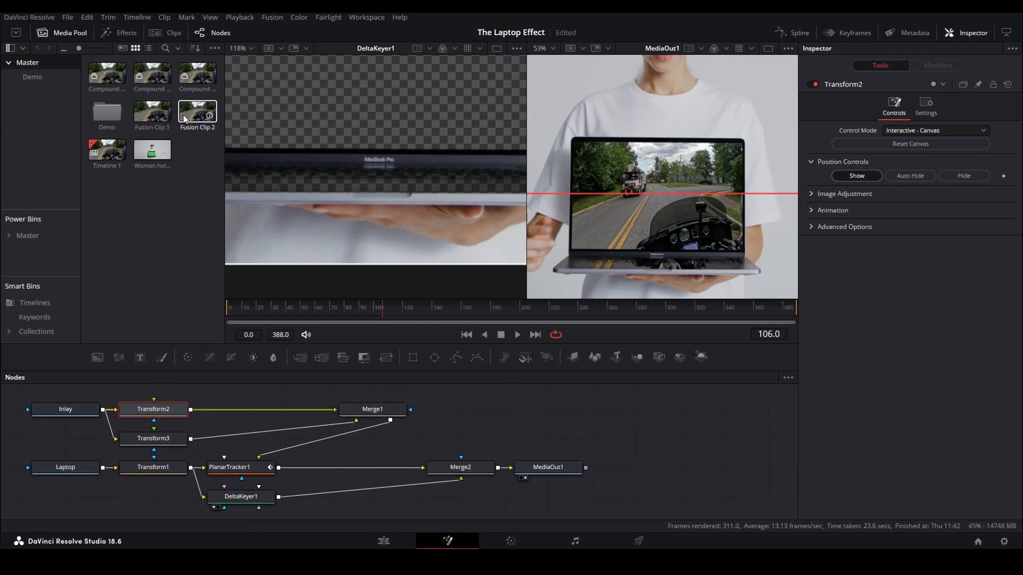
- Show Transform2's Inlay ride footage on its own in the left viewer
click(154, 410)
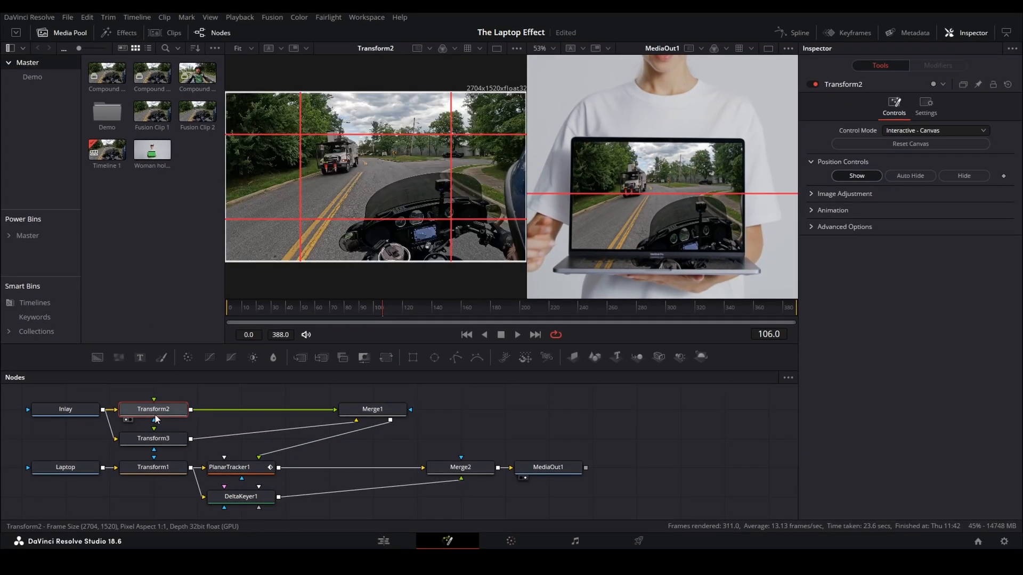
mouse_move(317, 122)
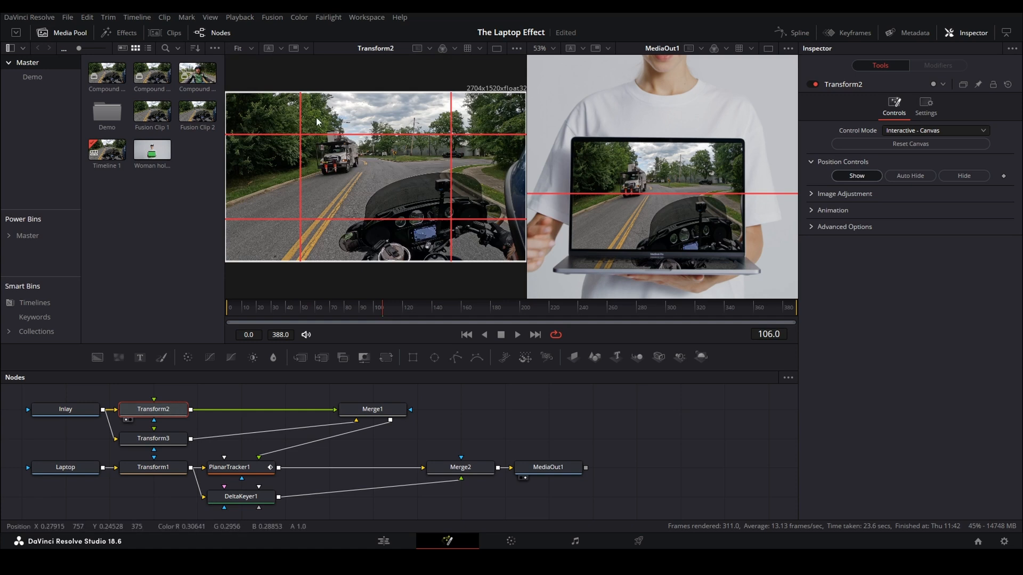
mouse_move(547, 42)
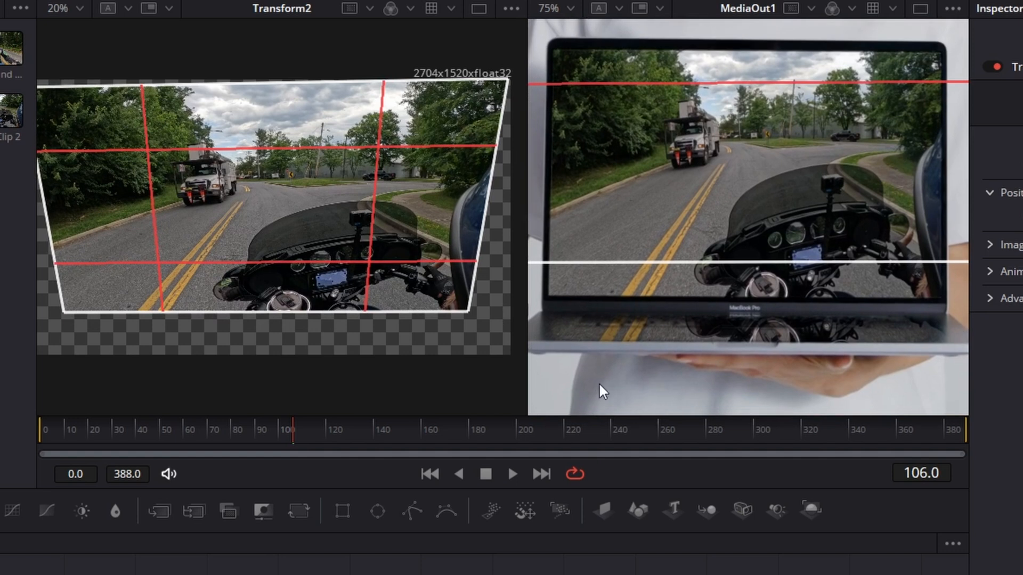
mouse_move(654, 253)
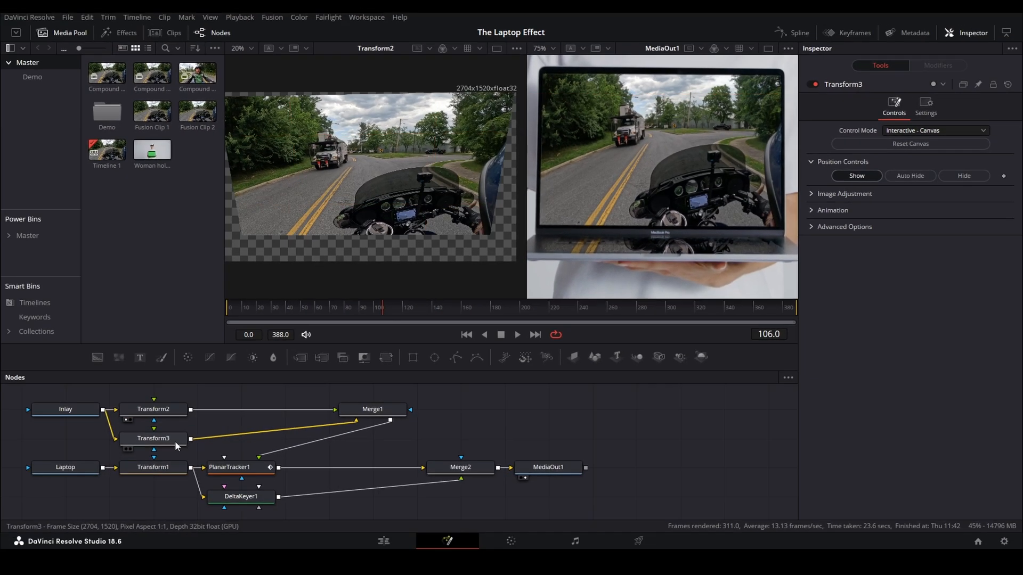
- Flip, squash and tilt the Transform3 copy below the screen, then compare with Transform2
click(153, 439)
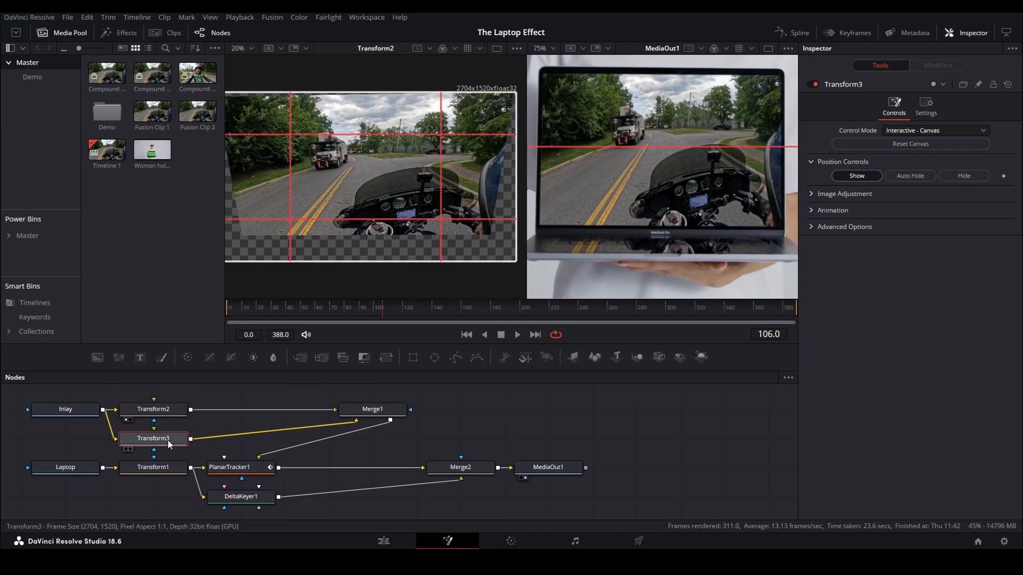
click(153, 438)
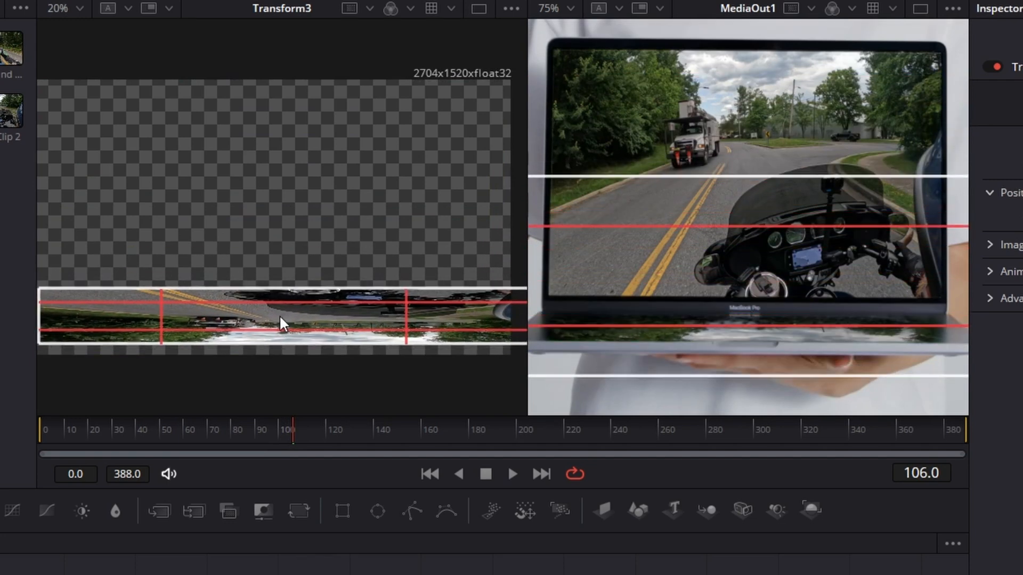
scroll(down, 3)
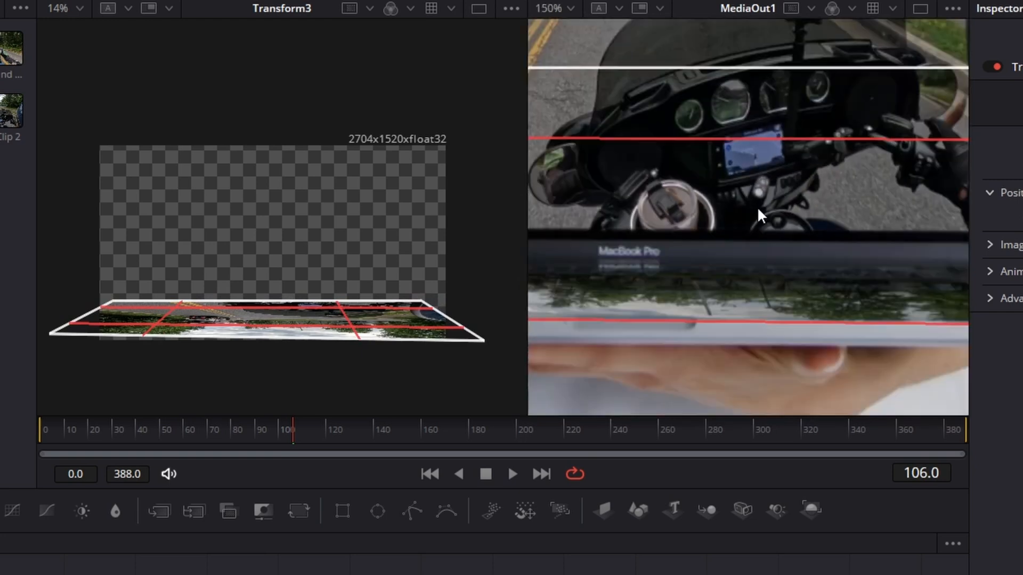
click(550, 9)
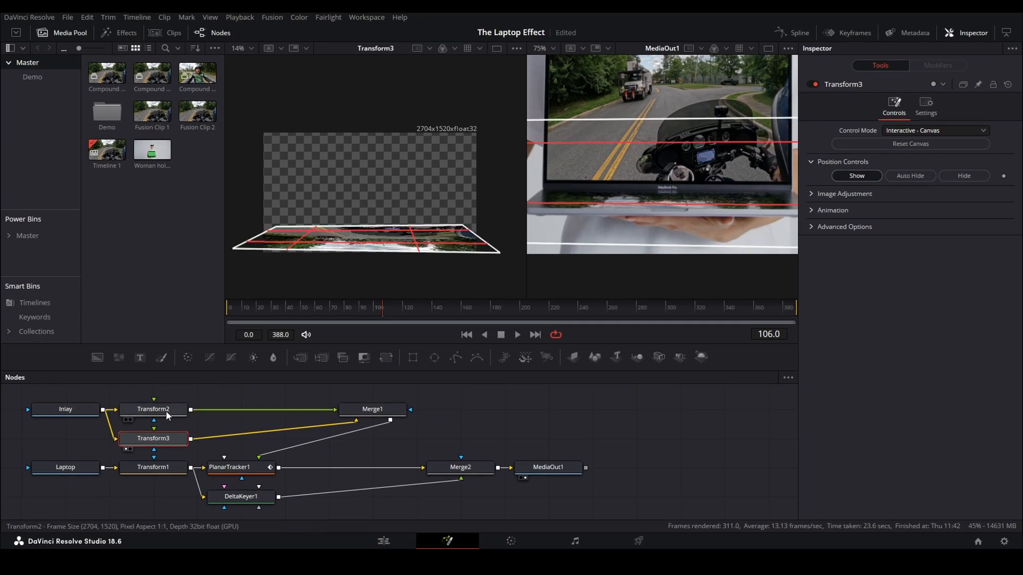
click(154, 409)
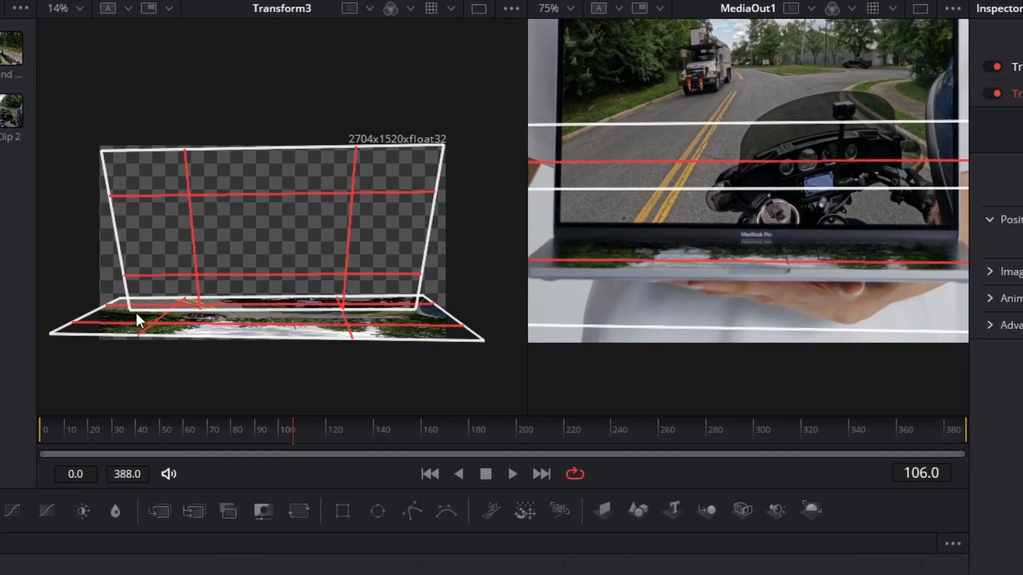
scroll(up, 3)
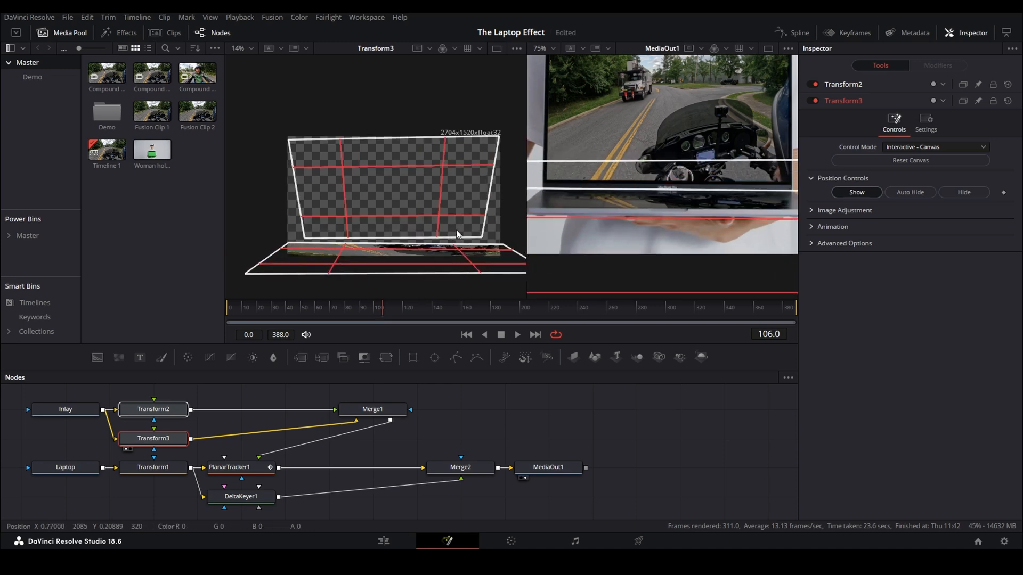
- Insert a LensBlur after Transform3 with Blur Size 2.5, Real apertures, Hexagon
click(153, 409)
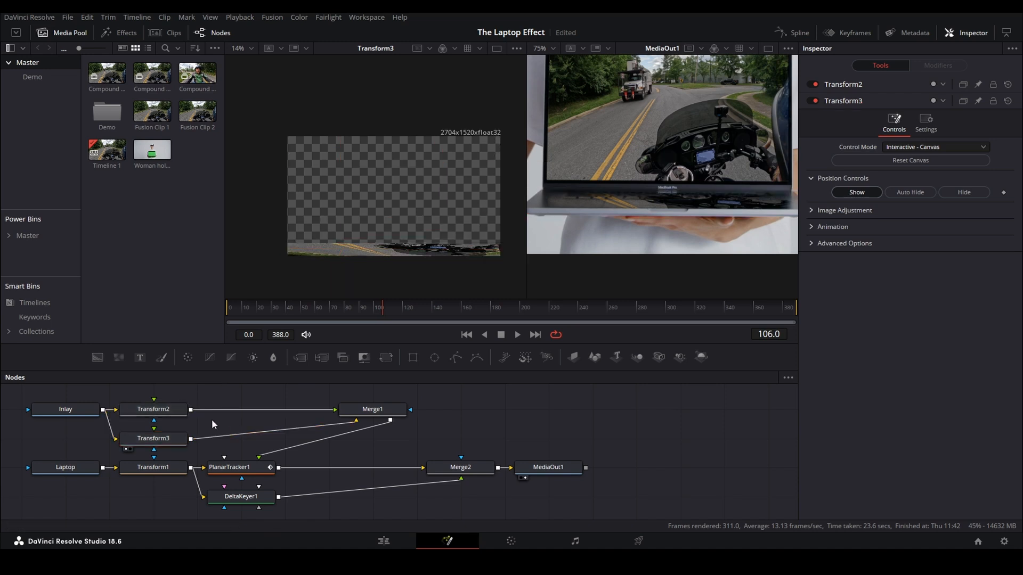
click(153, 438)
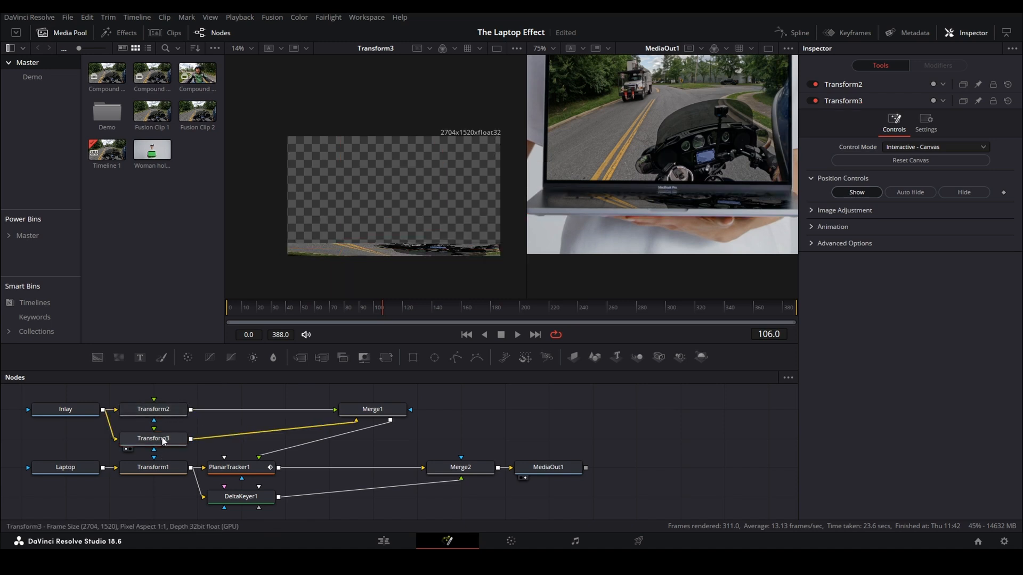
click(154, 439)
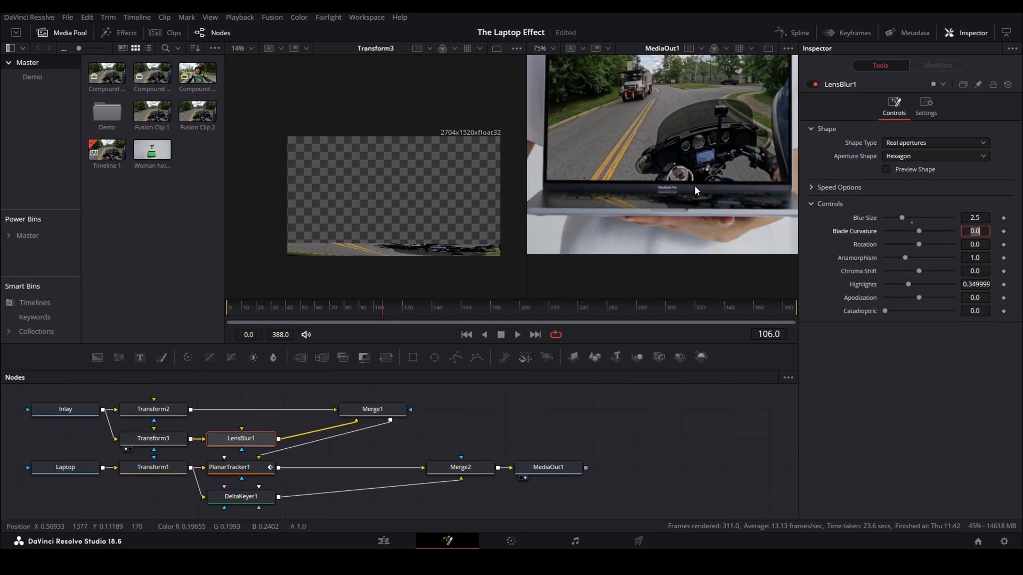
mouse_move(649, 113)
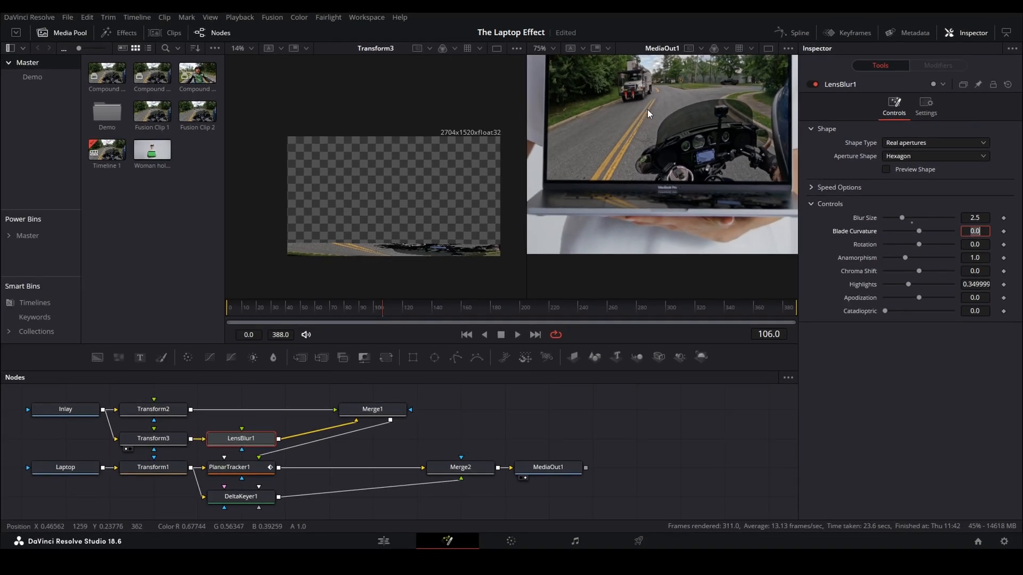
click(383, 541)
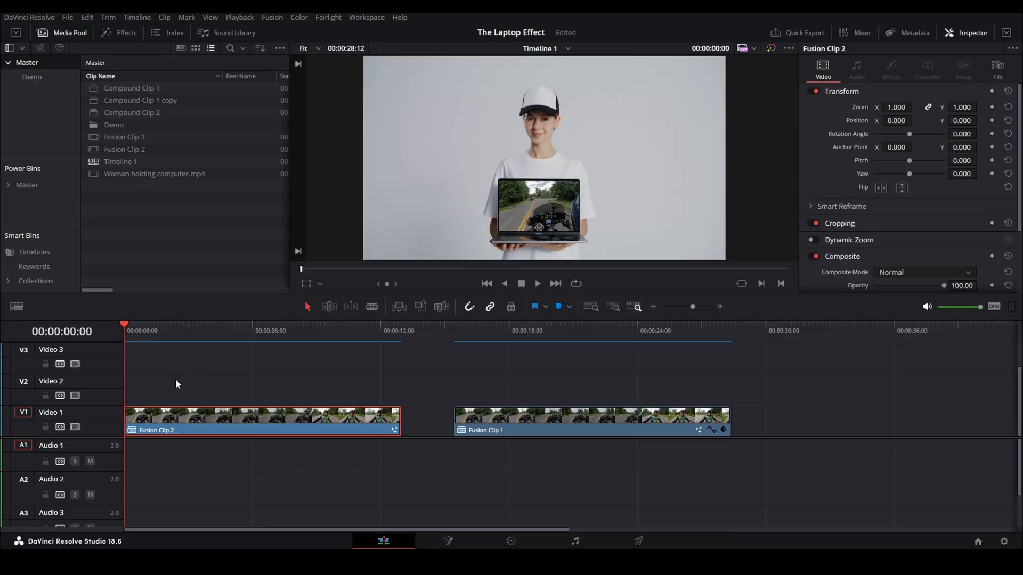
- On the Edit page, keyframe Fusion Clip 2's Zoom and Position at the timeline start
click(305, 48)
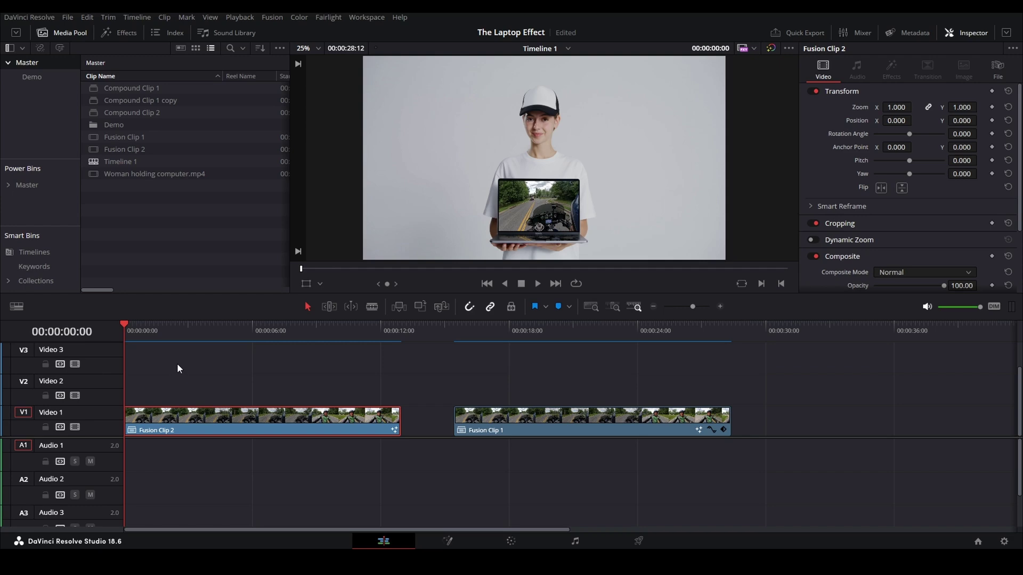
mouse_move(175, 428)
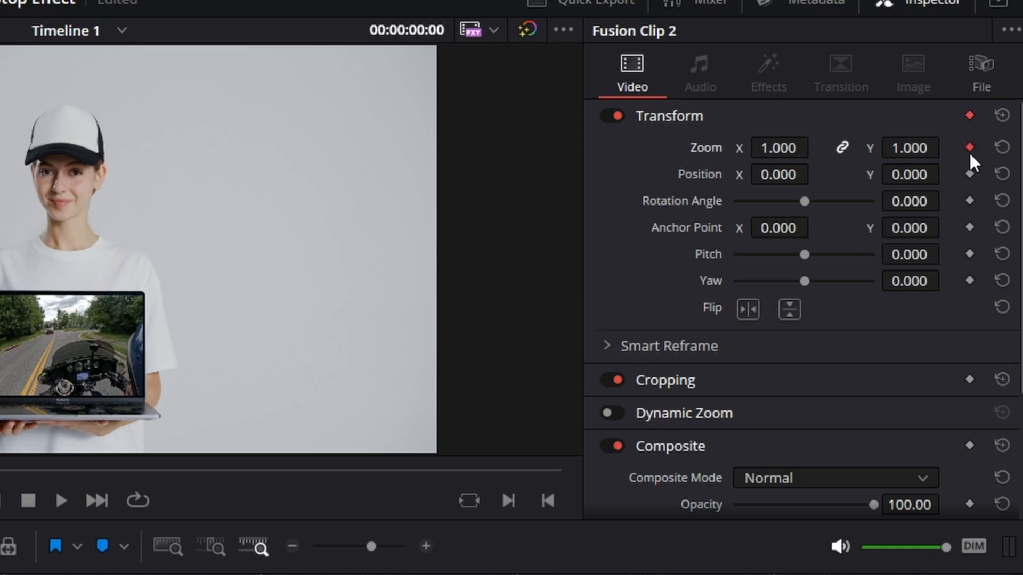
click(968, 174)
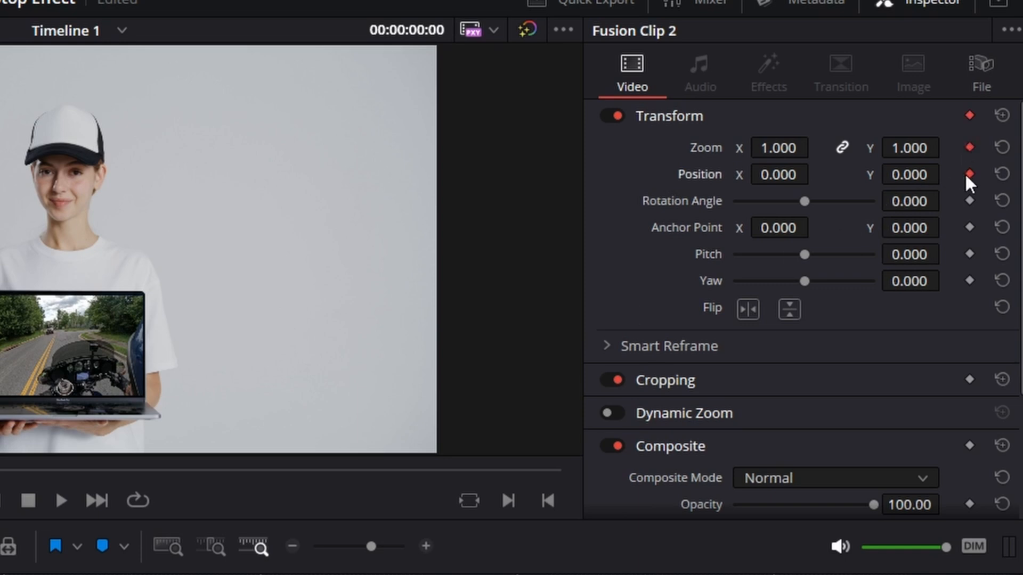